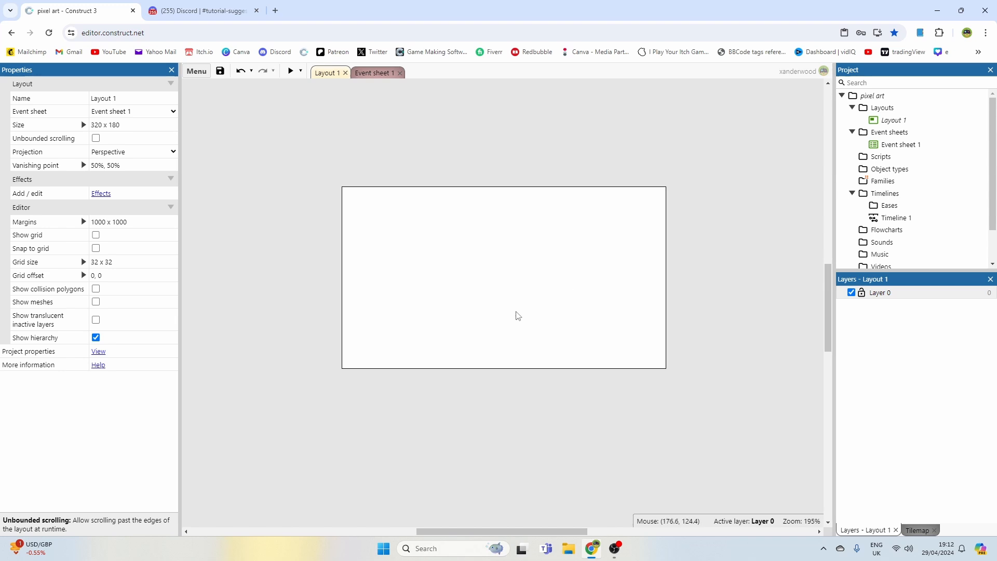
mouse_move(455, 311)
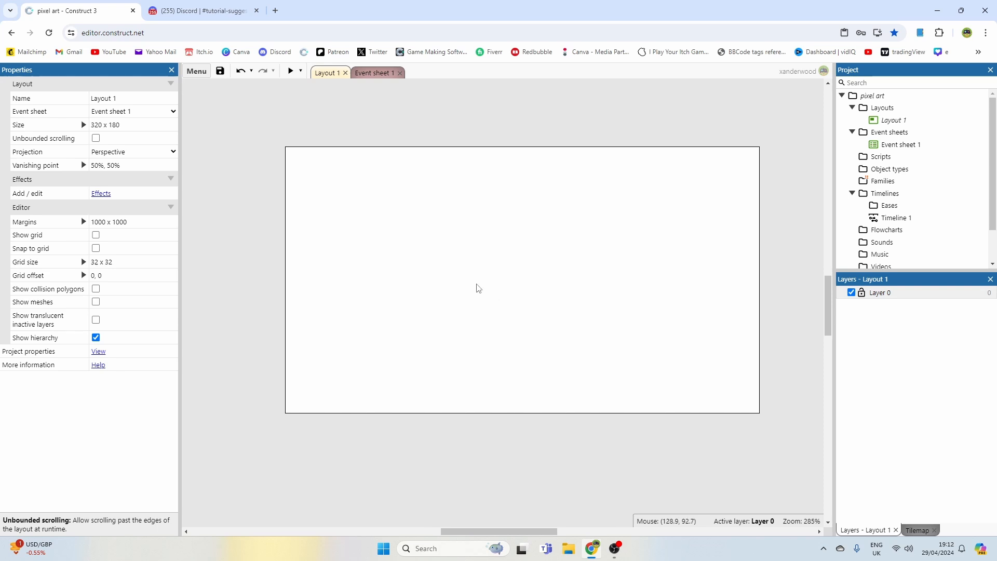
mouse_move(467, 287)
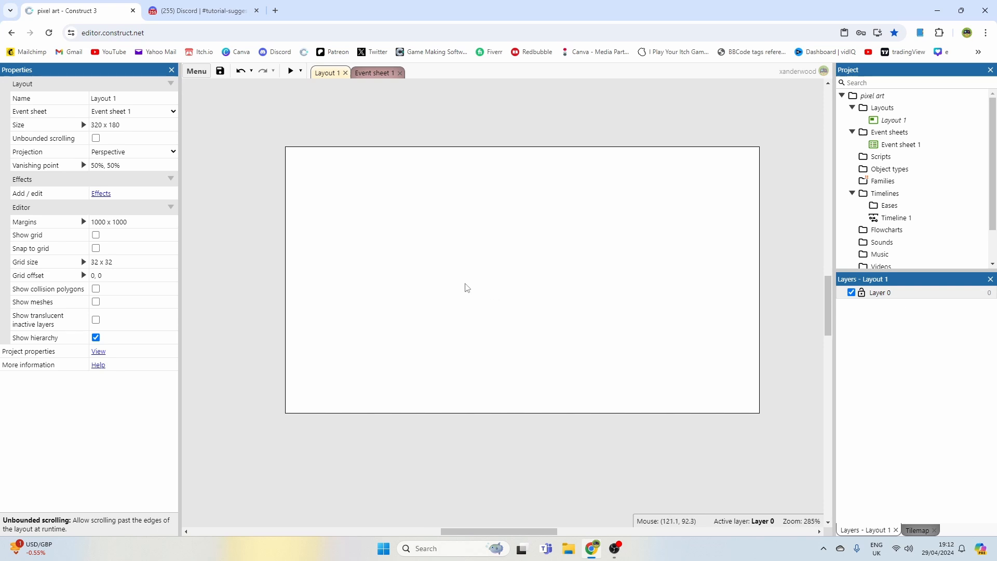
mouse_move(395, 271)
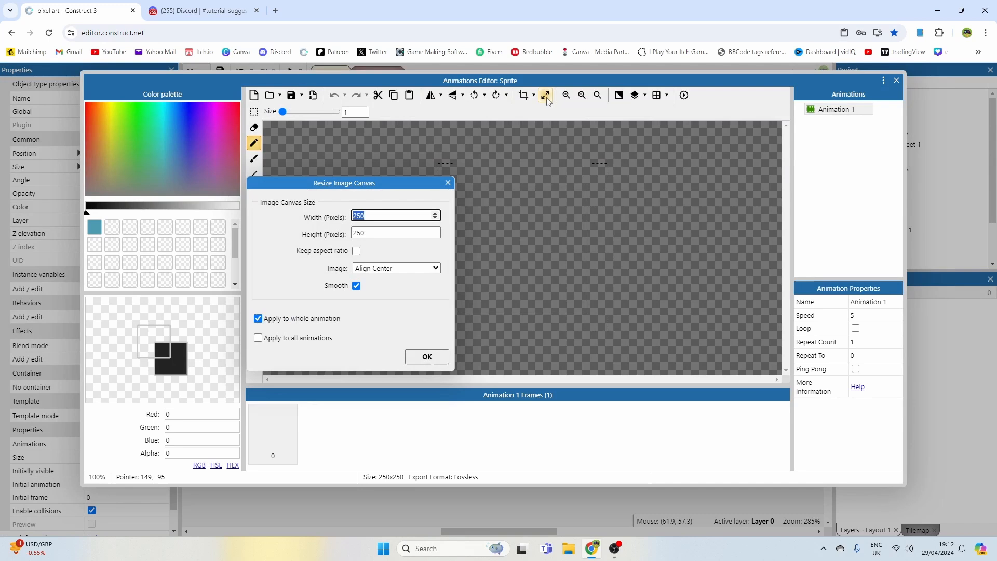
- Resize the sprite's image canvas to 16 by 16 pixels
text(16)
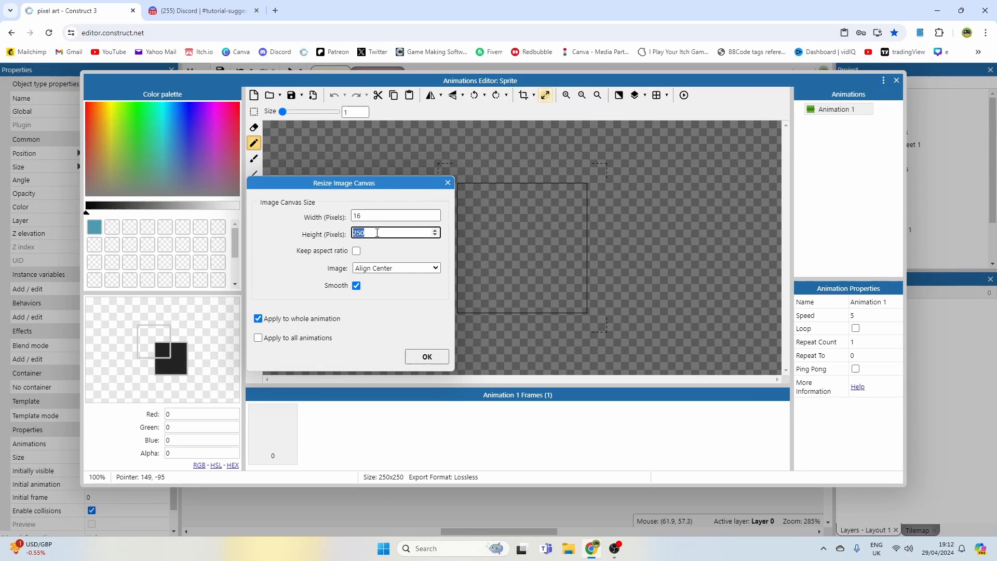
click(426, 357)
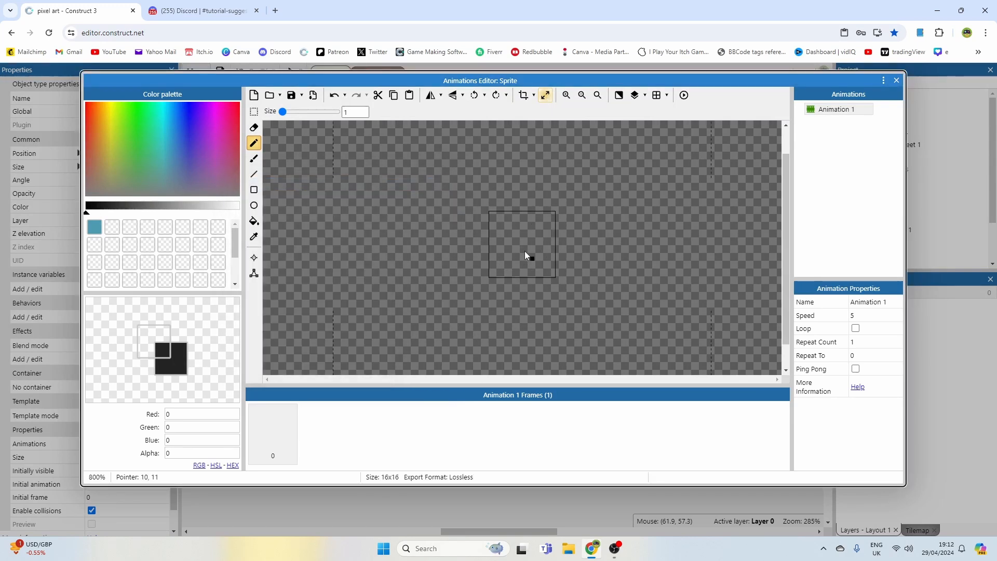
- Zoom in and brush a dark grey (35,35,35) head blob near the top centre of the canvas
click(566, 94)
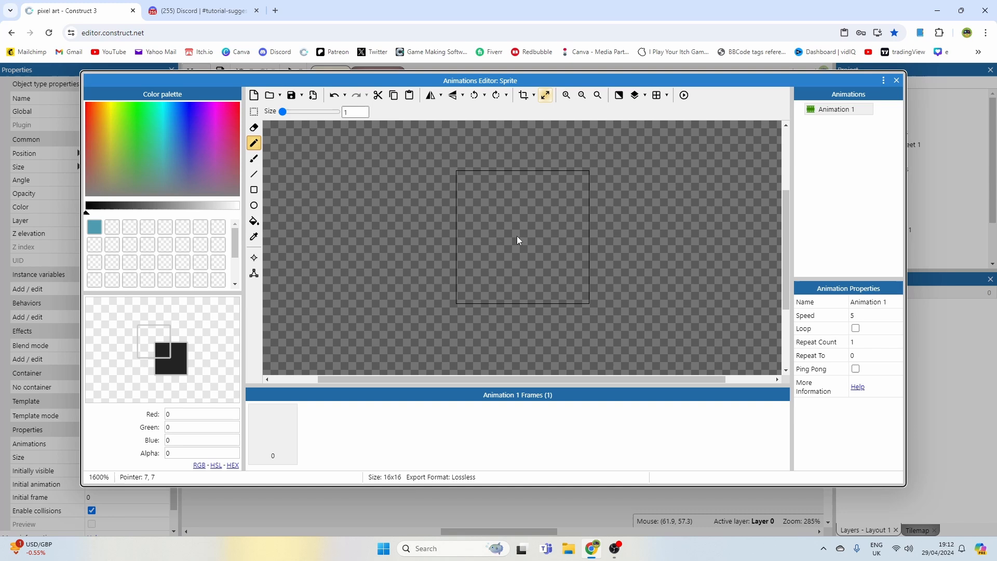
click(253, 158)
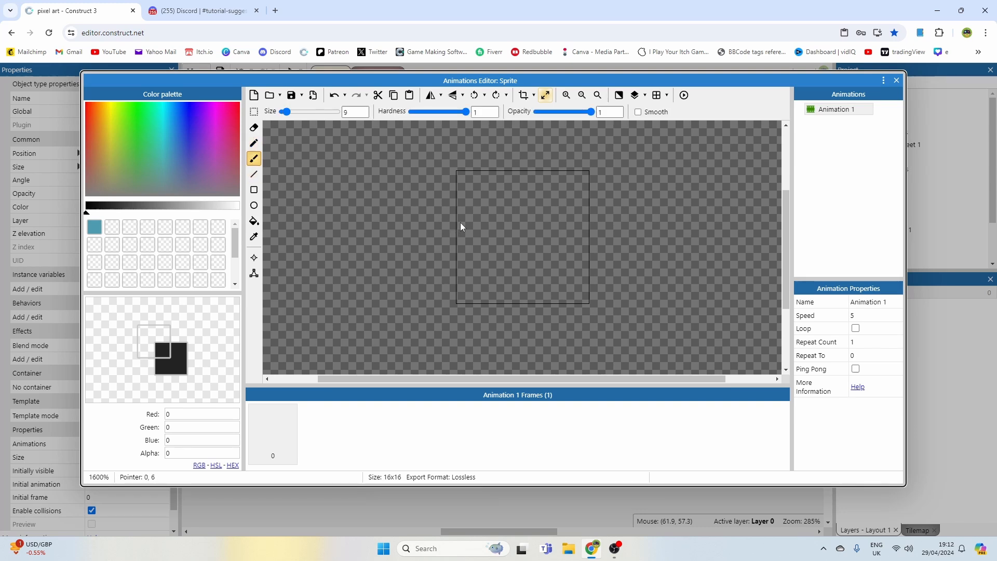
mouse_move(172, 371)
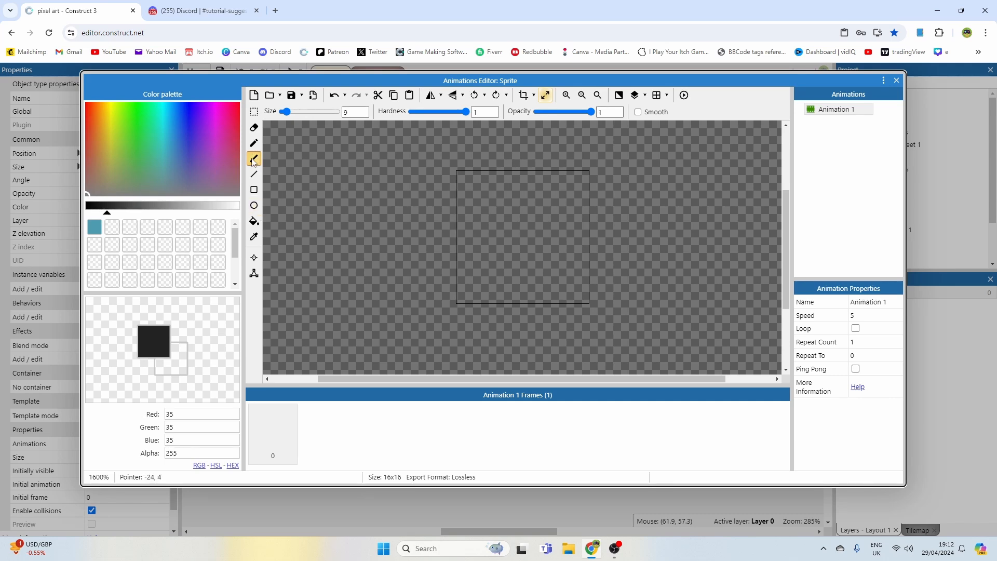
mouse_move(399, 140)
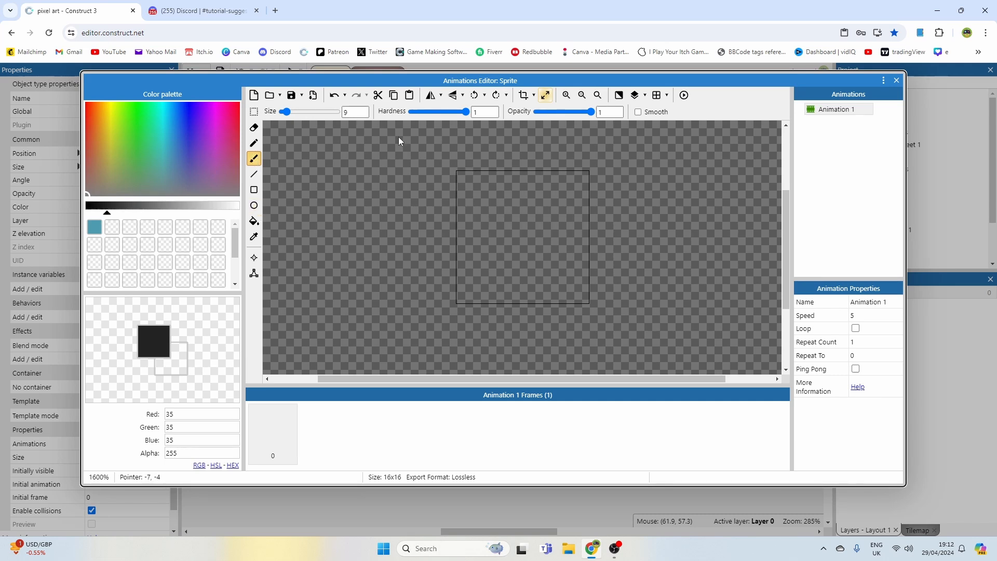
click(523, 216)
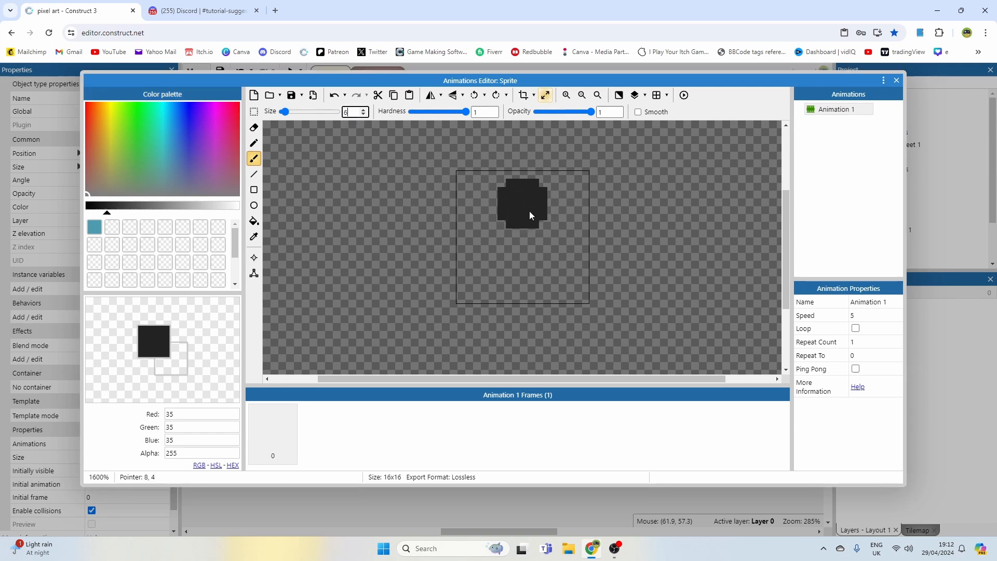
click(533, 216)
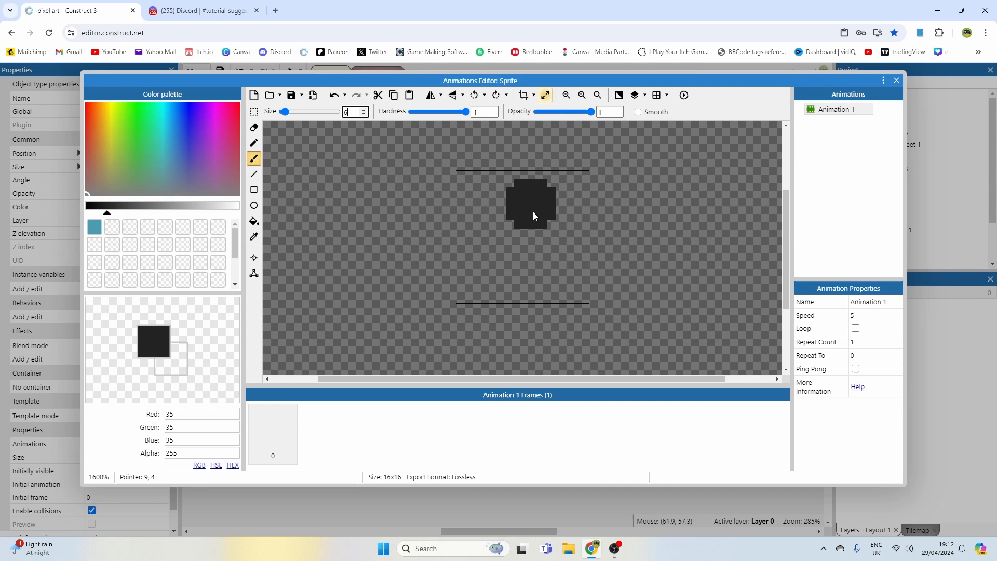
drag(535, 216, 525, 205)
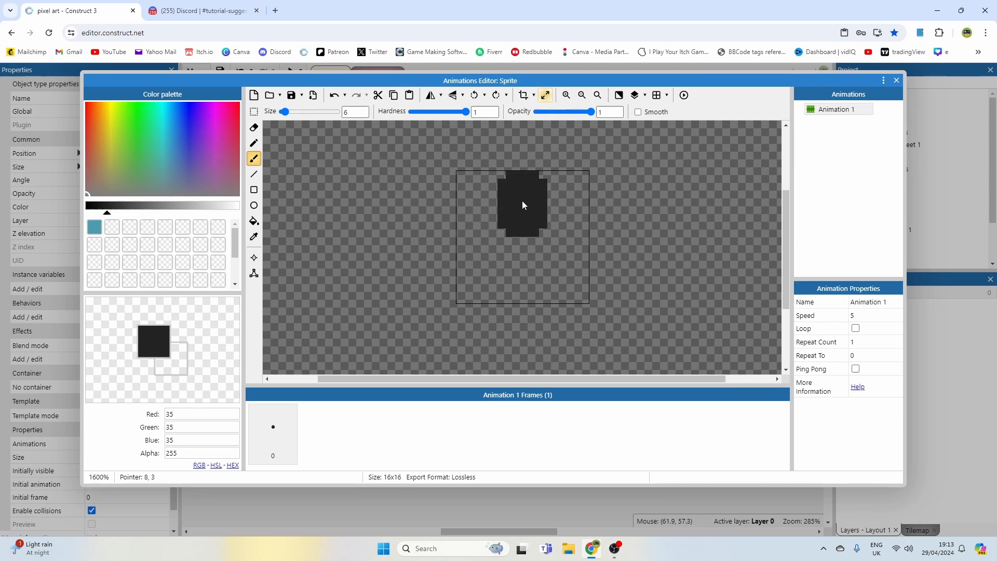
click(254, 190)
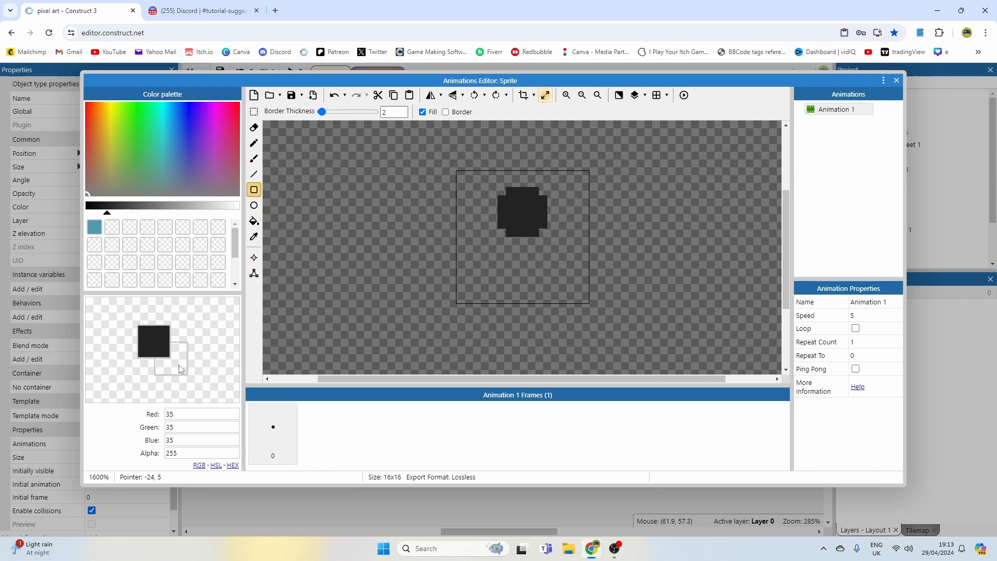
- Drag filled rectangles for the neck, wider body and side blocks beneath the head
click(178, 372)
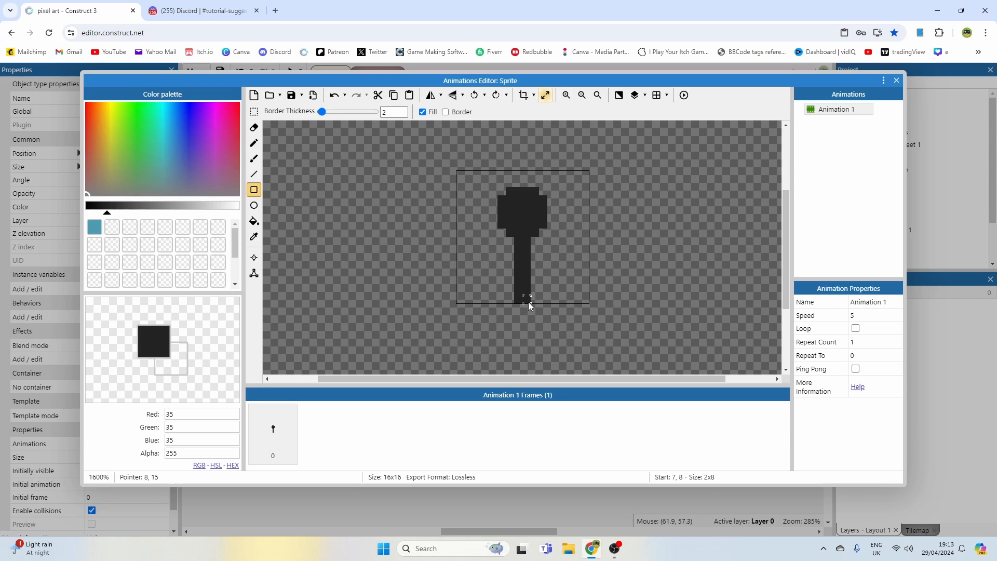
mouse_move(521, 253)
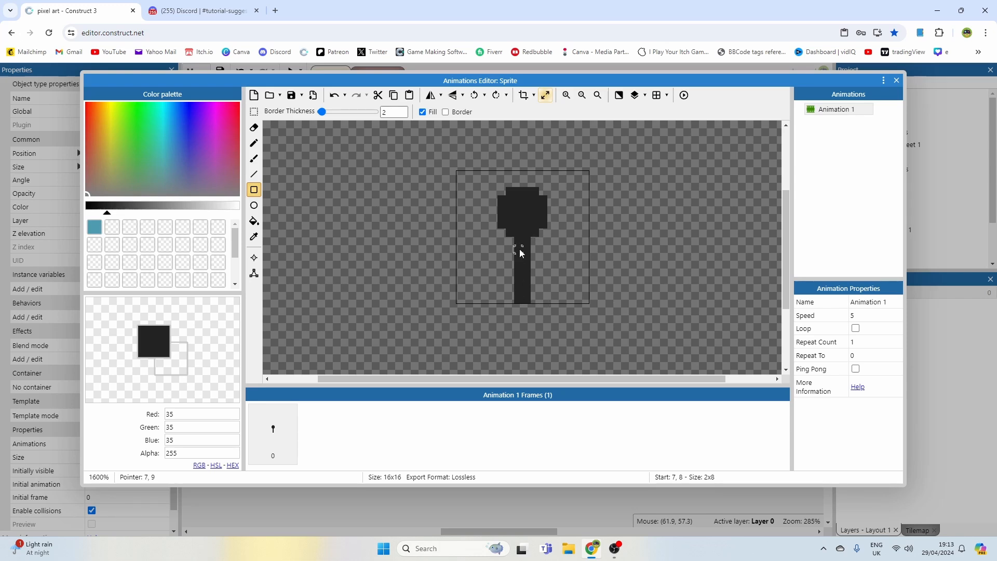
drag(521, 253, 532, 302)
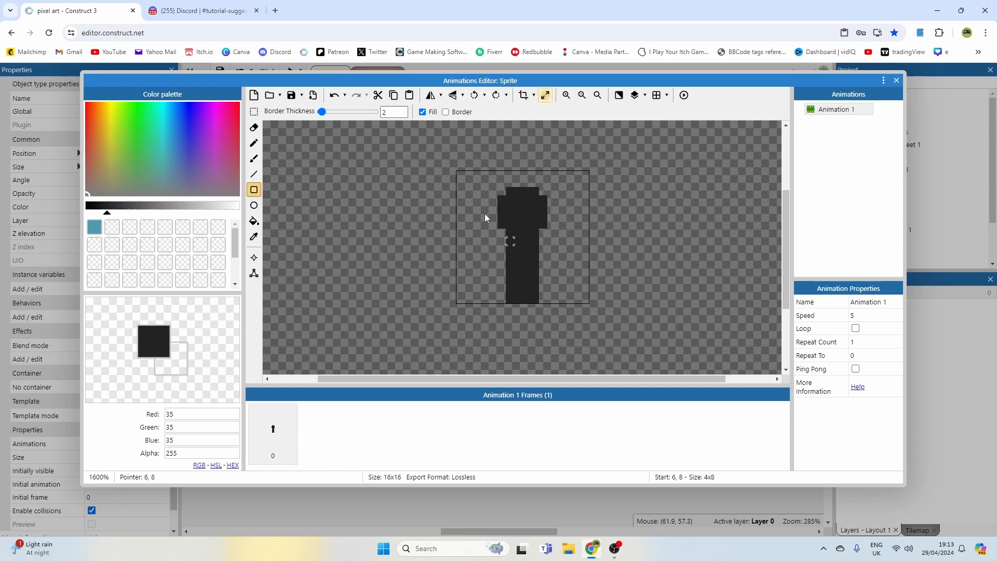
mouse_move(575, 257)
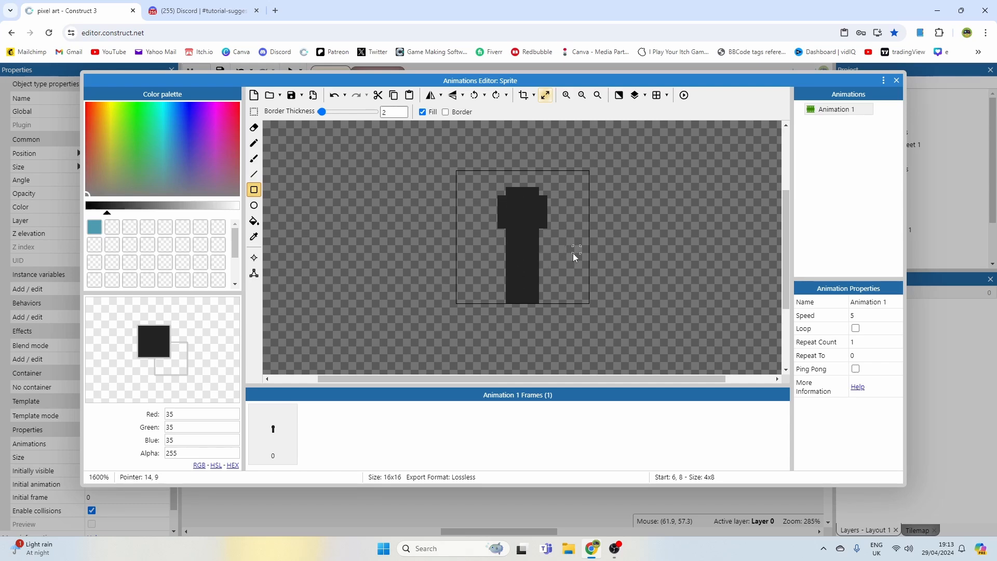
mouse_move(550, 247)
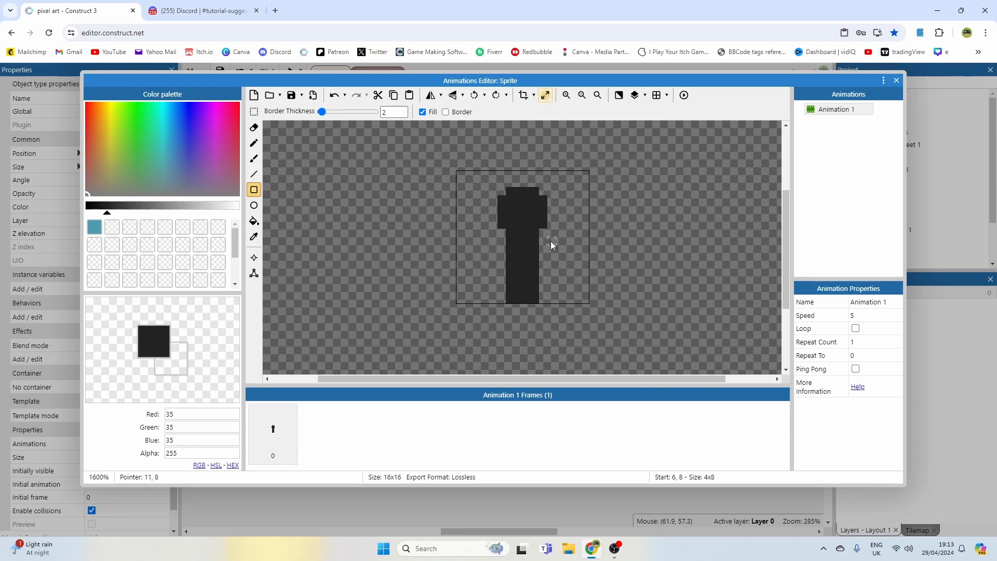
mouse_move(509, 267)
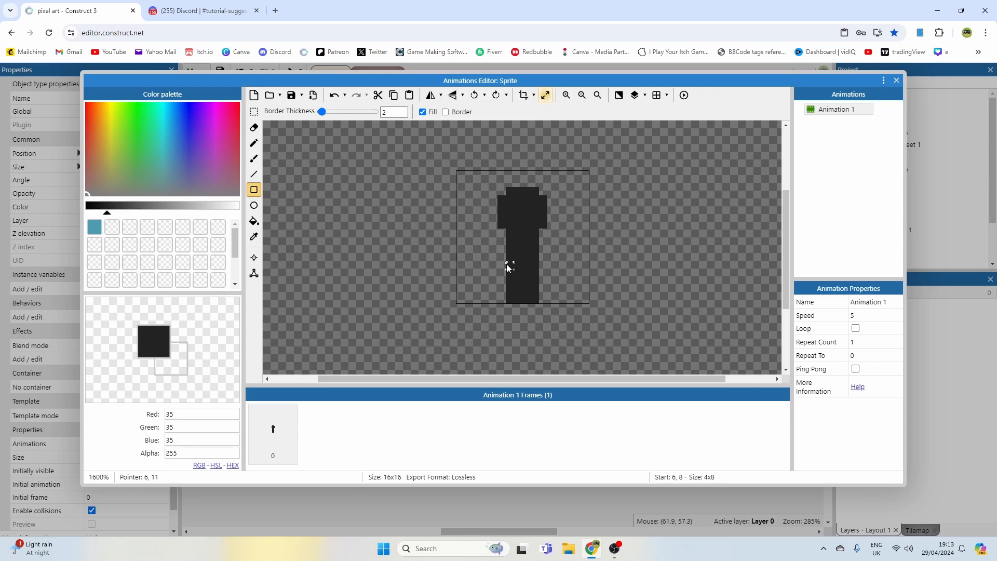
mouse_move(502, 266)
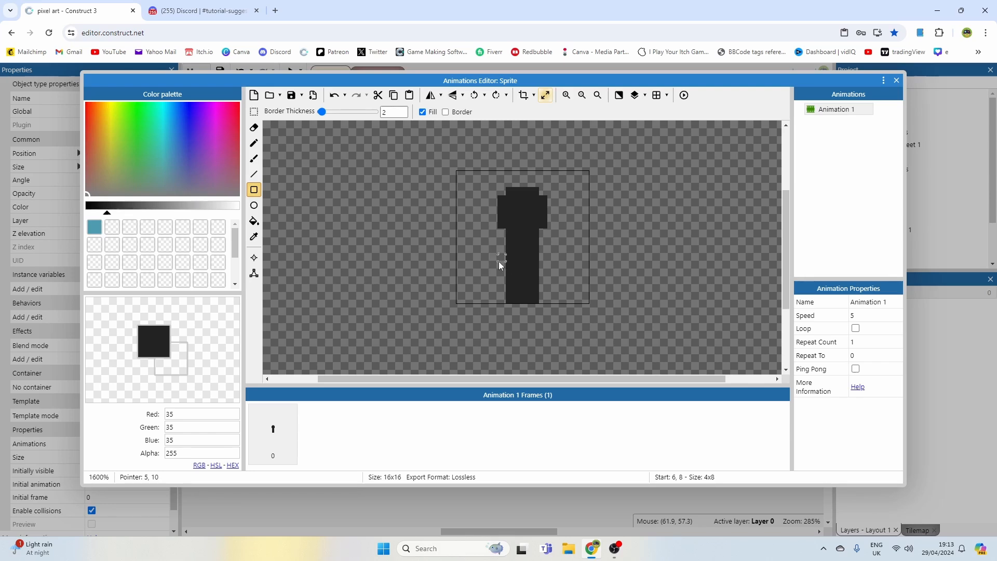
mouse_move(496, 267)
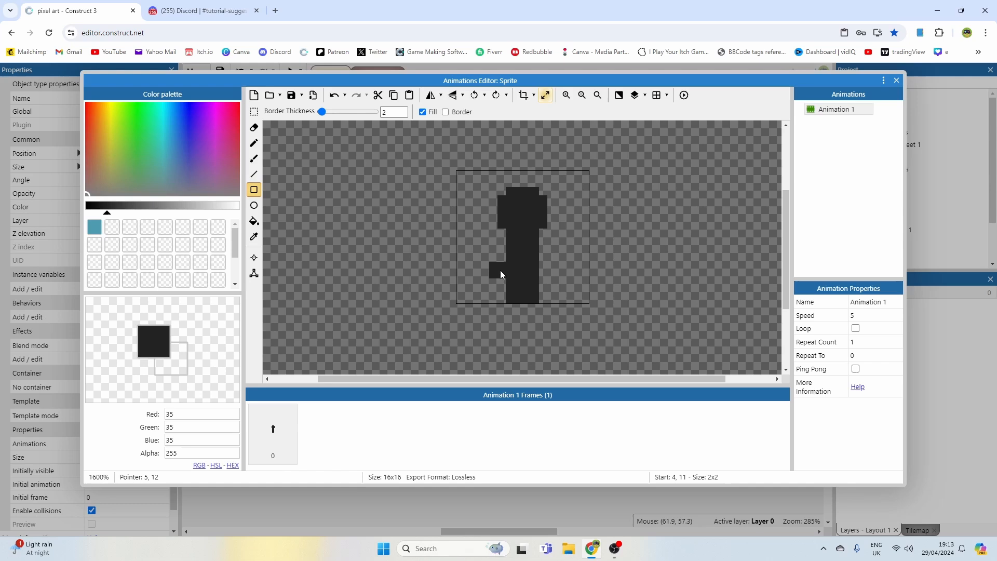
click(542, 278)
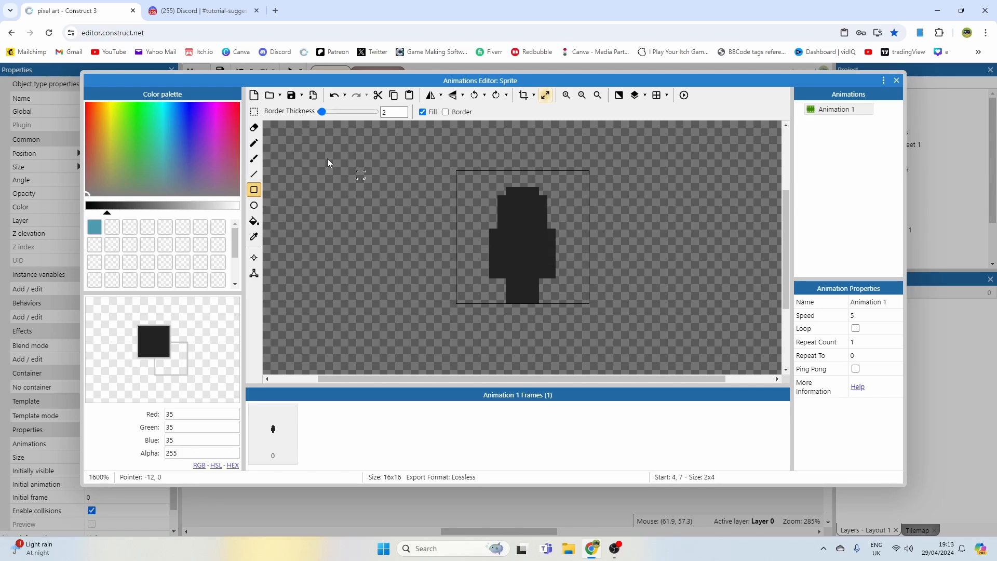
- Pencil single dark pixels to add spikes on the head and refine the silhouette outline
click(253, 142)
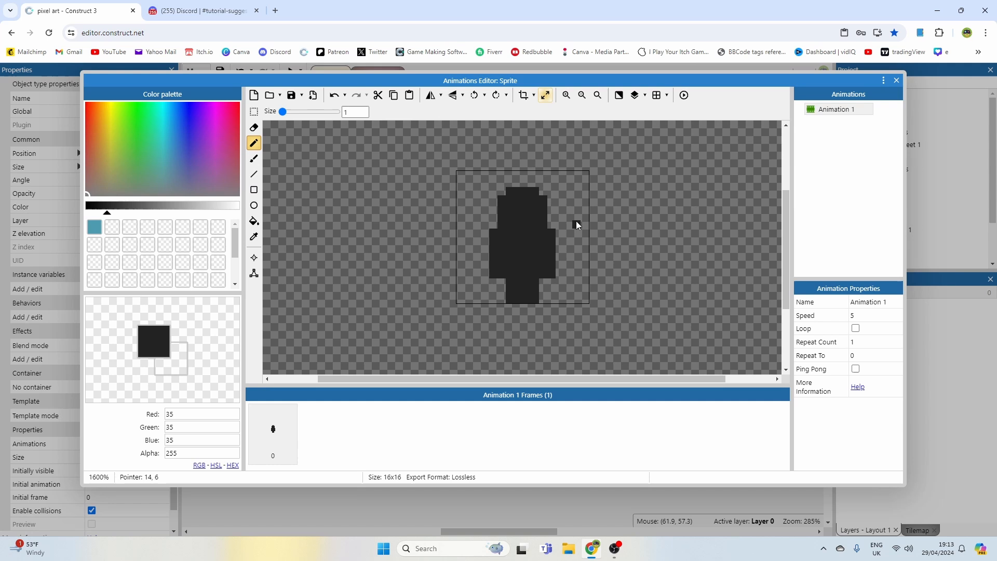
mouse_move(518, 215)
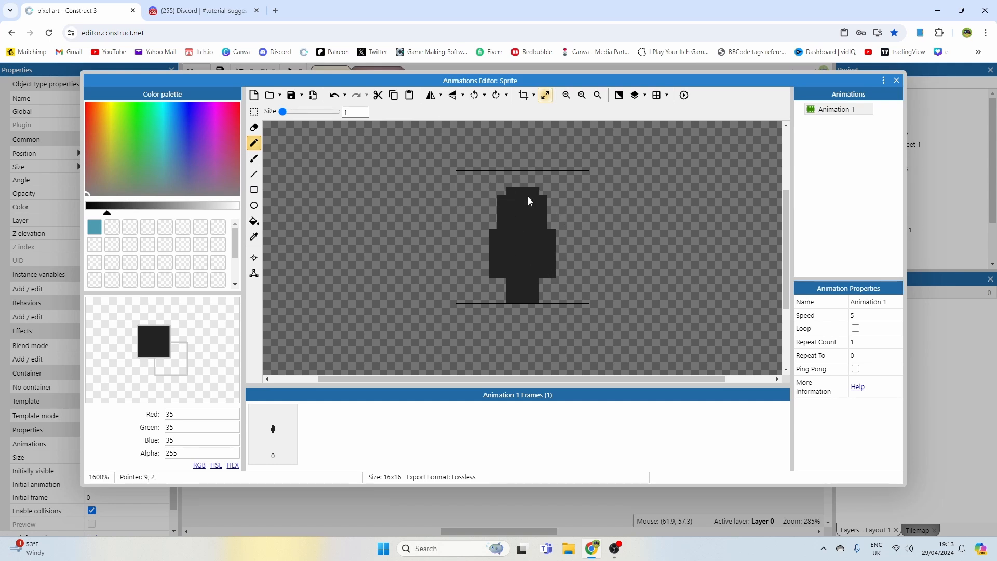
mouse_move(498, 247)
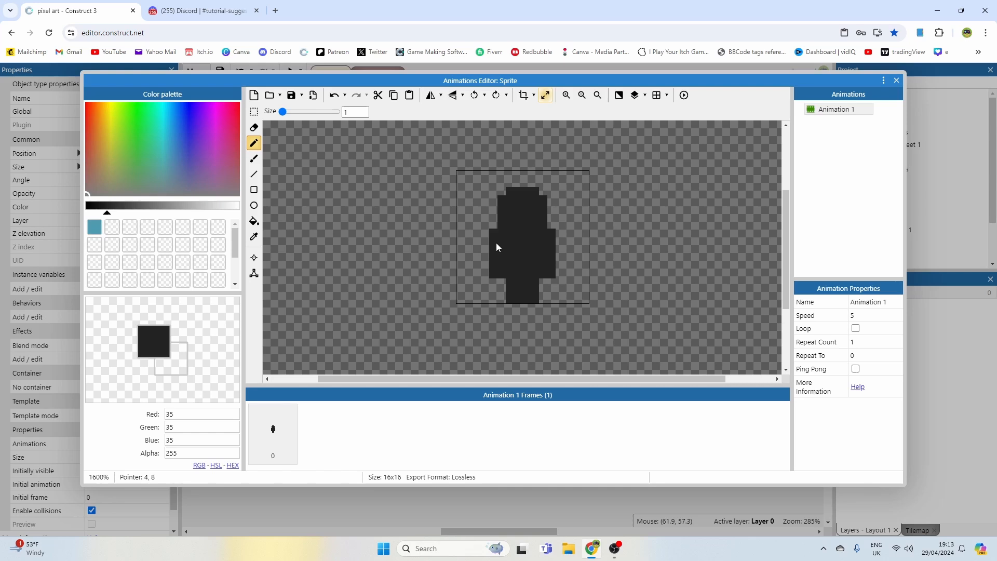
mouse_move(527, 228)
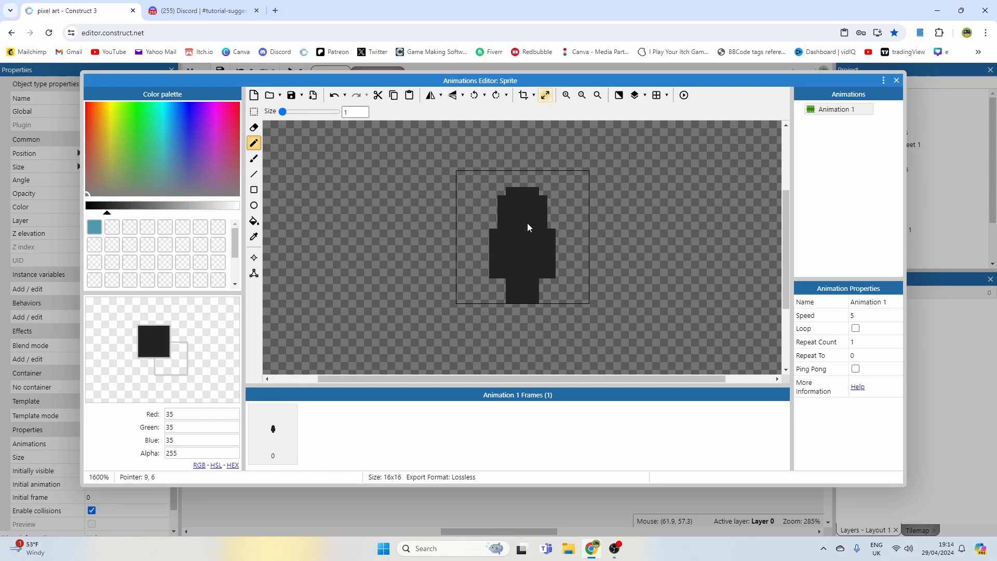
click(544, 181)
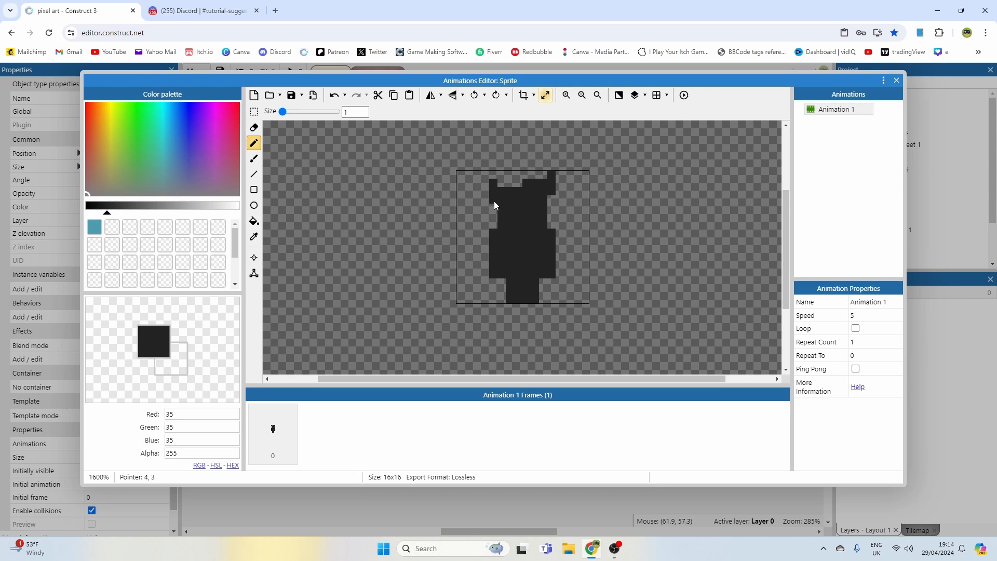
click(496, 209)
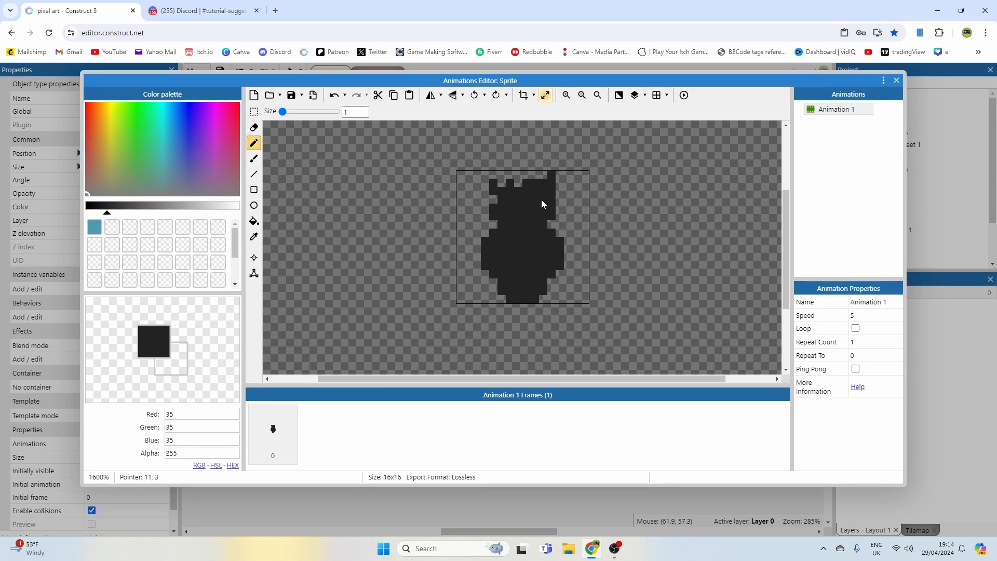
mouse_move(264, 180)
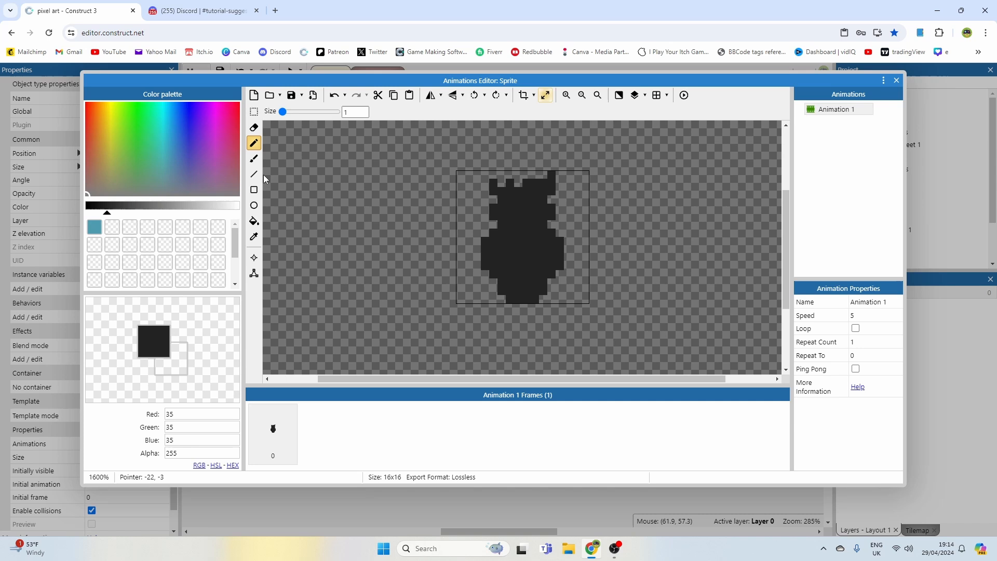
mouse_move(214, 152)
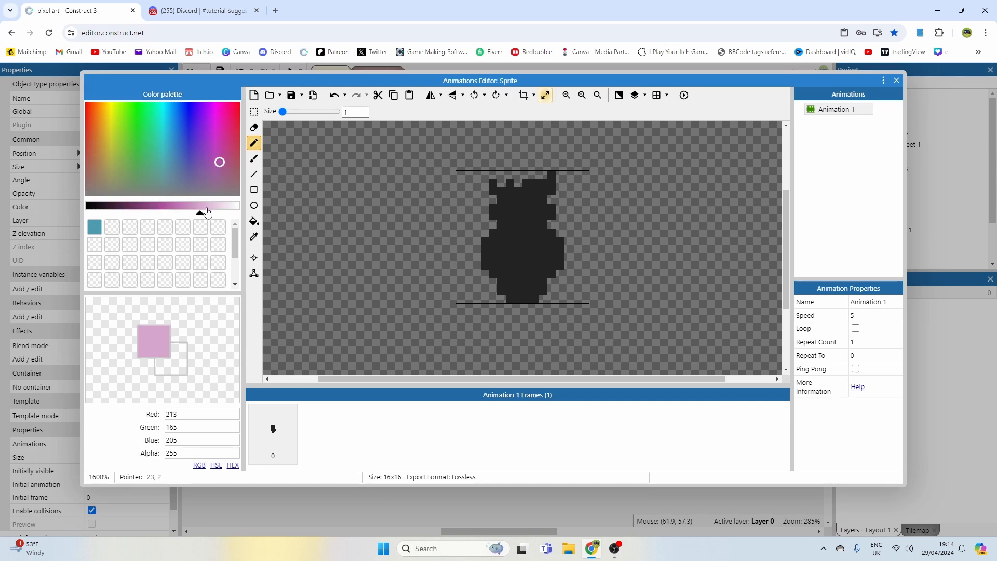
- Pencil light pink pixels for the face and the left and right hands
click(523, 216)
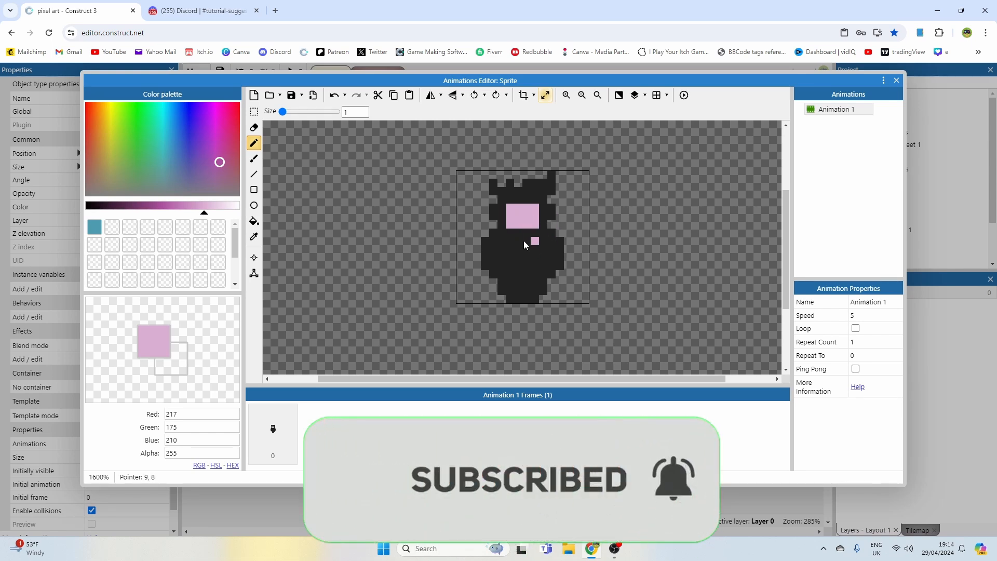
click(517, 283)
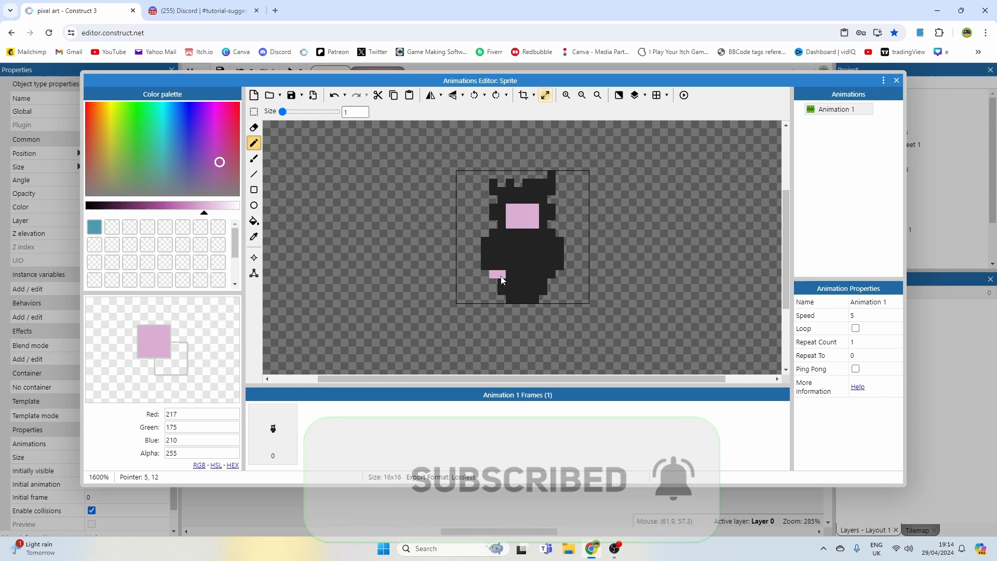
click(575, 278)
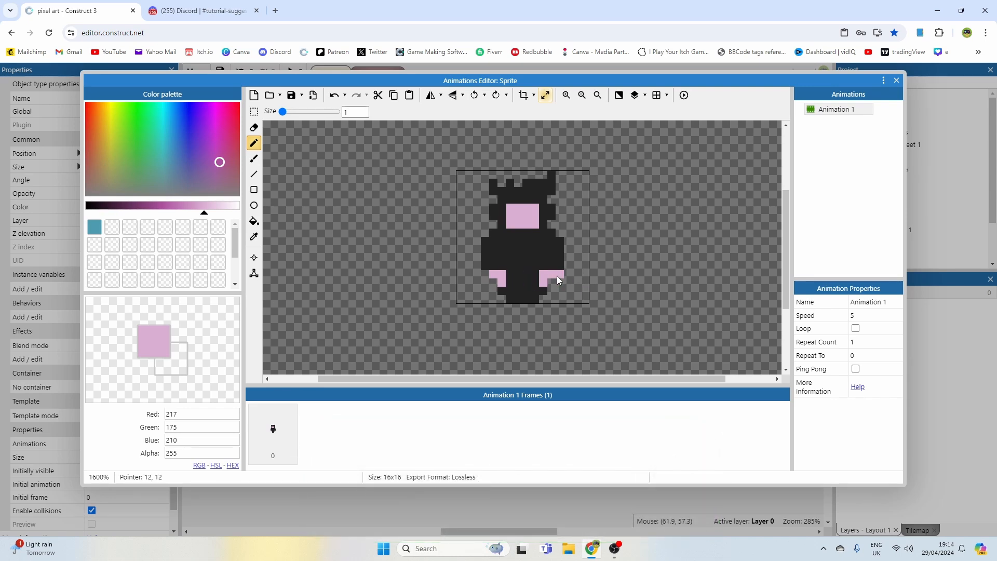
click(544, 279)
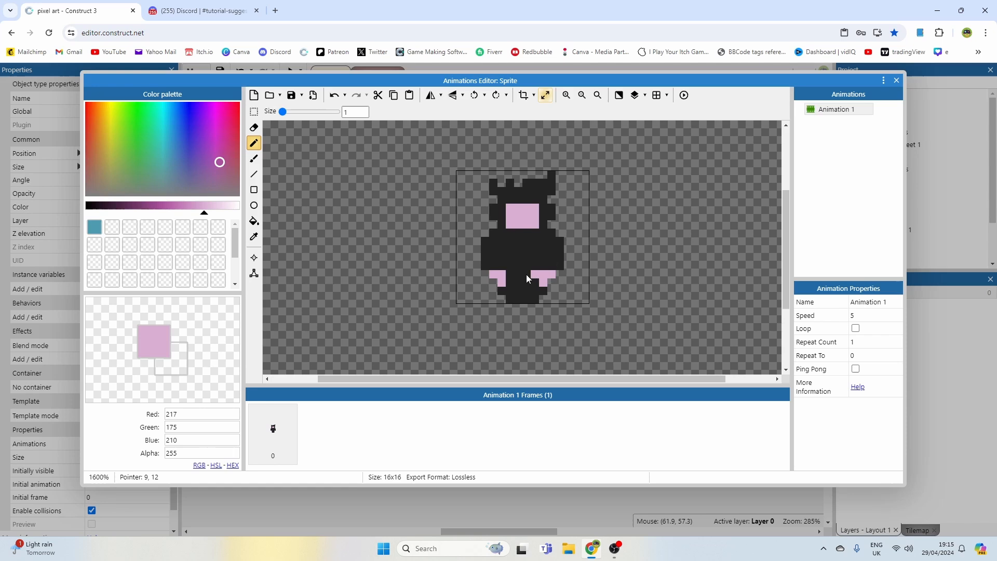
click(526, 295)
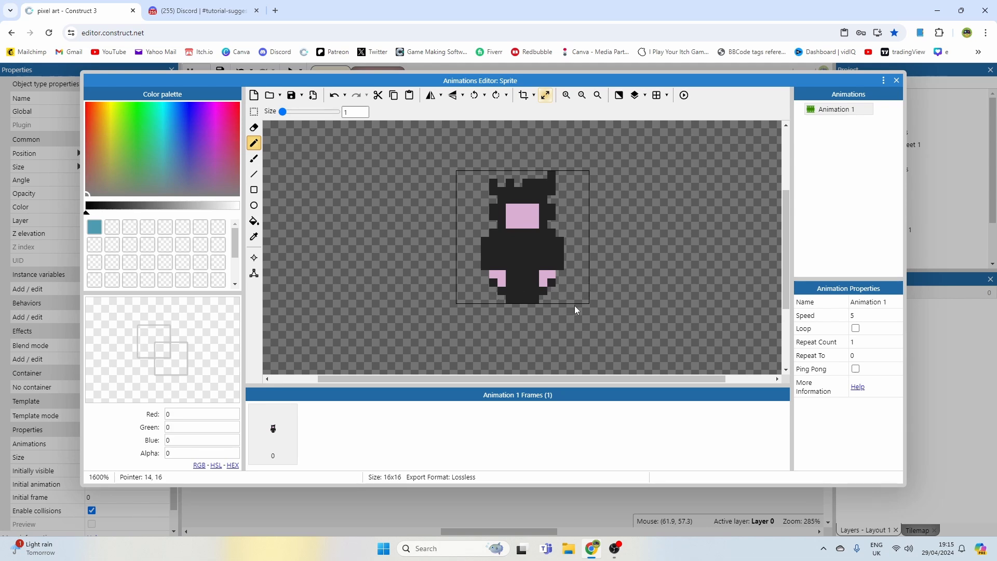
- Pencil yellow spiky hair over the top of the head and touch up the chin
click(108, 128)
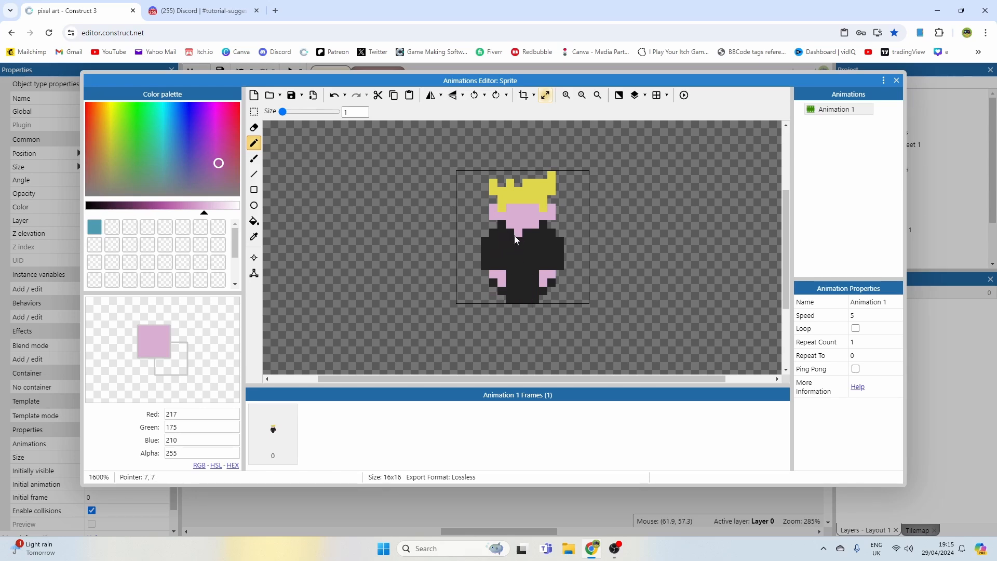
click(519, 230)
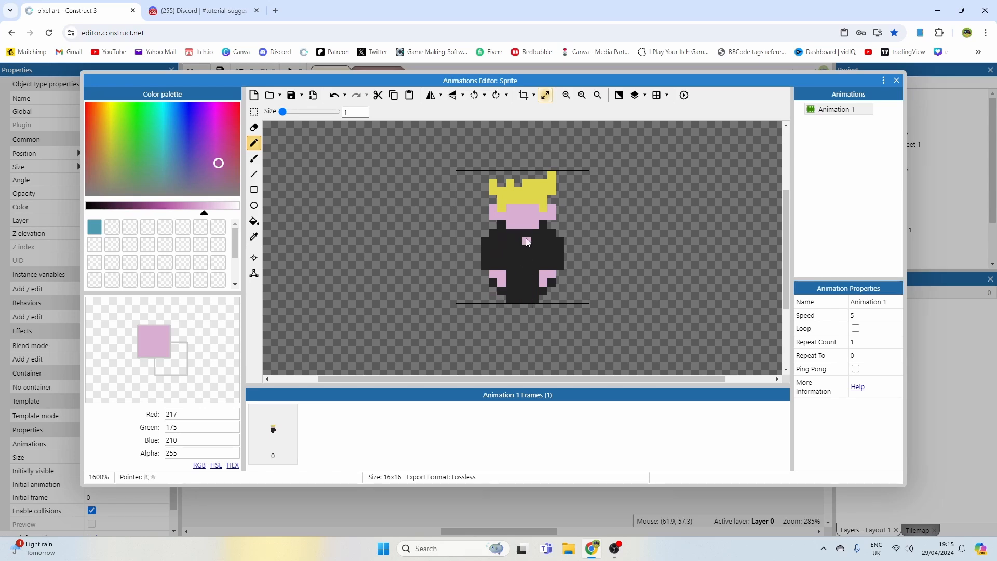
click(525, 241)
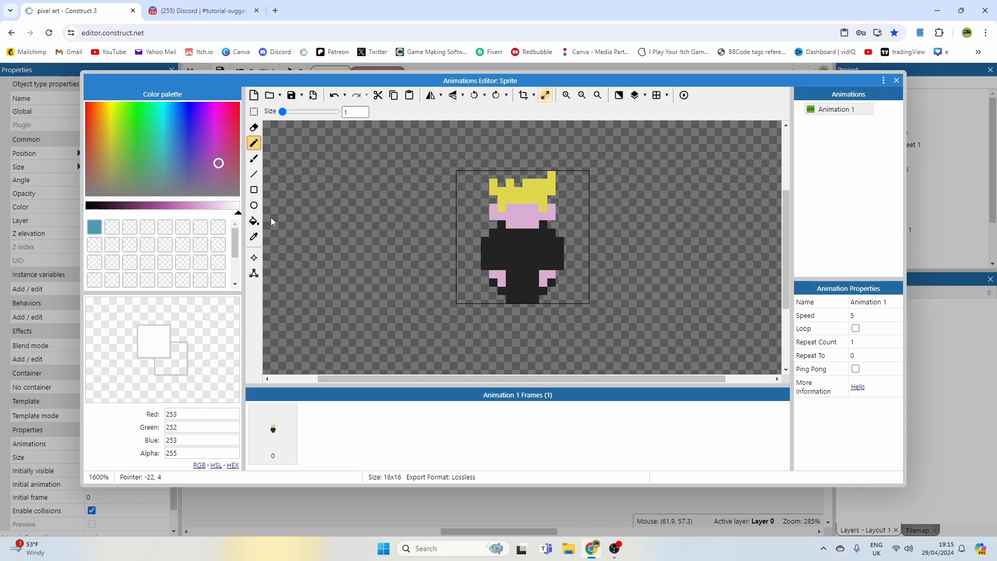
- Pencil a white shirt strip down the chest and a yellow belt buckle
click(521, 240)
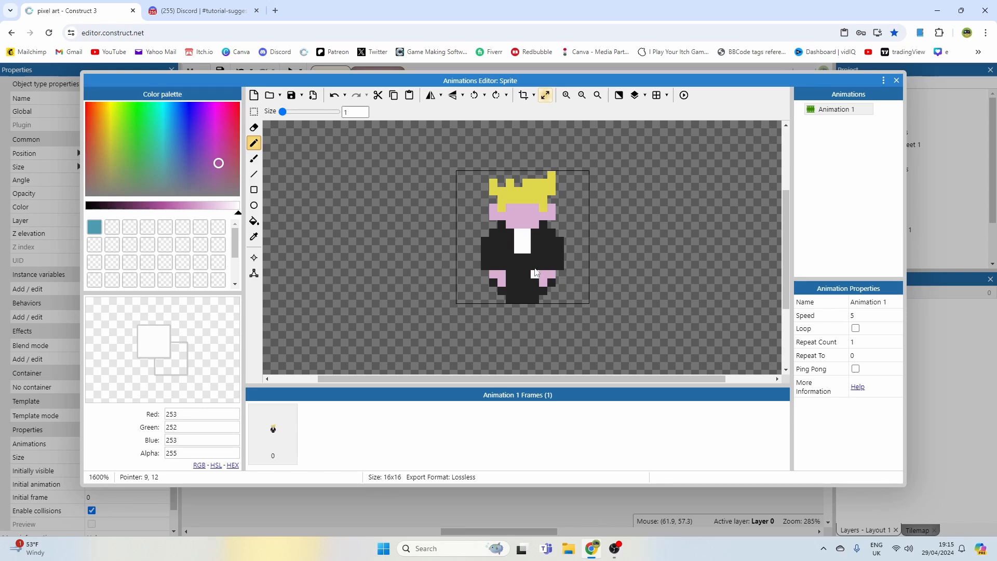
click(518, 276)
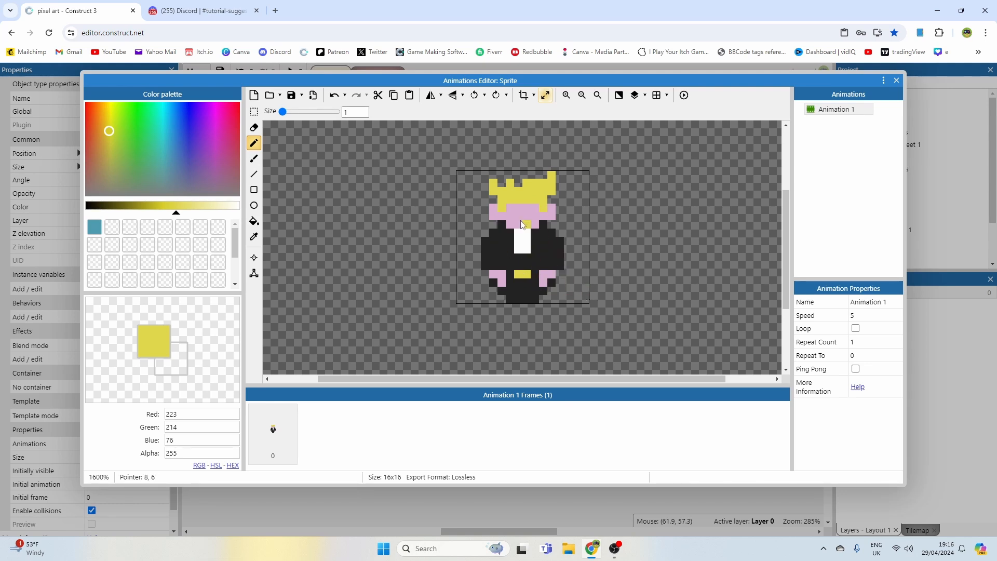
click(566, 243)
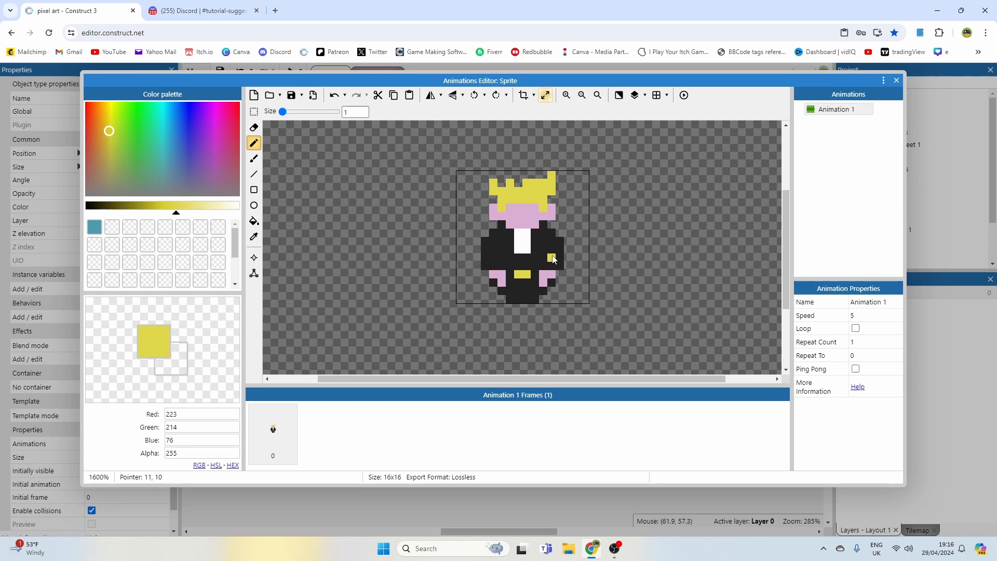
click(198, 158)
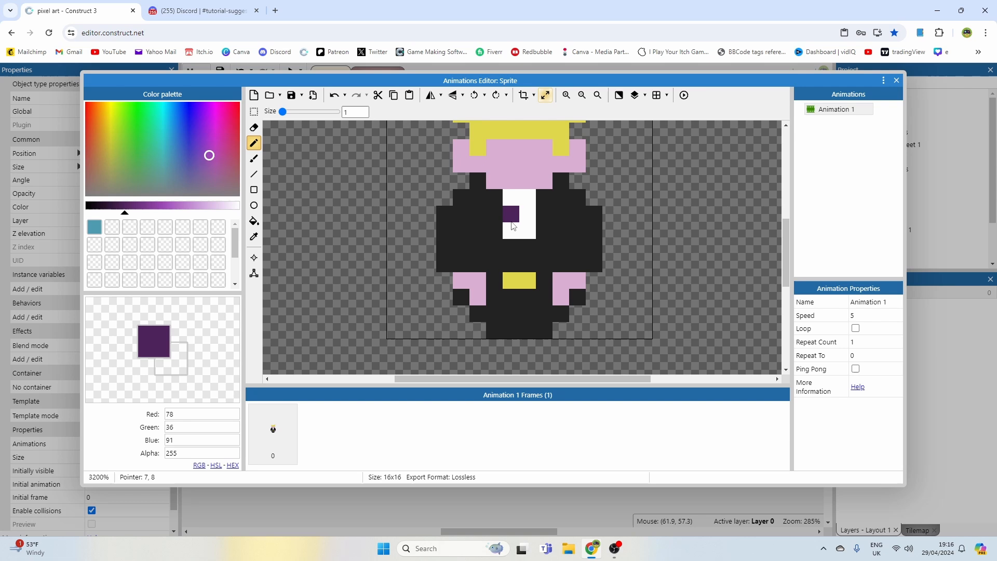
- Flood-fill the black body with purple to make the cloak
click(581, 95)
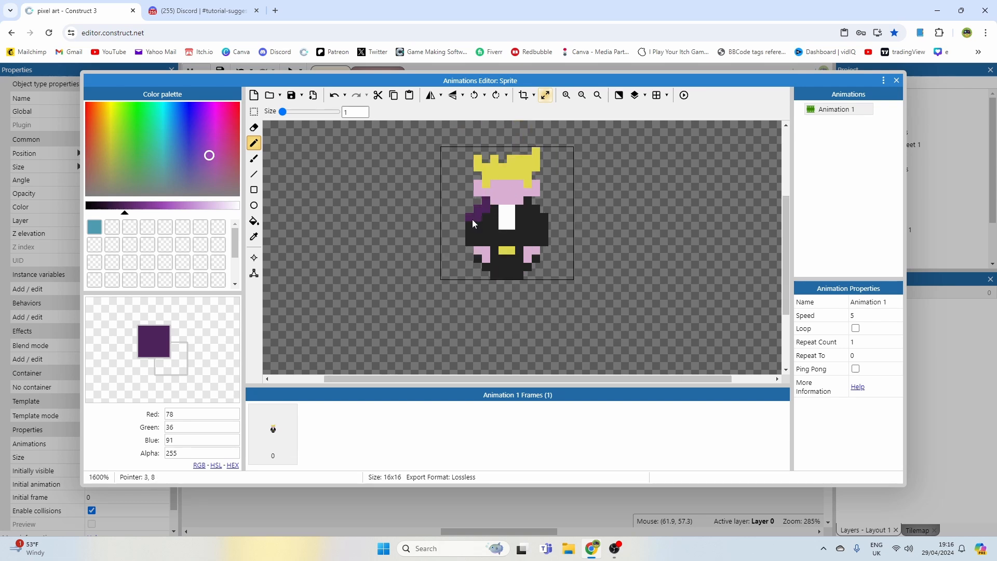
click(253, 221)
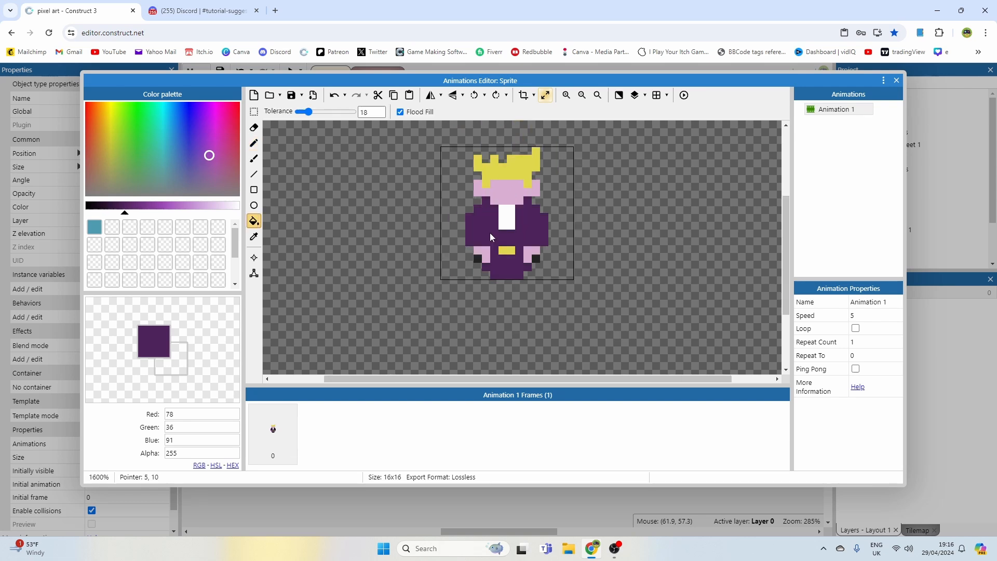
click(538, 264)
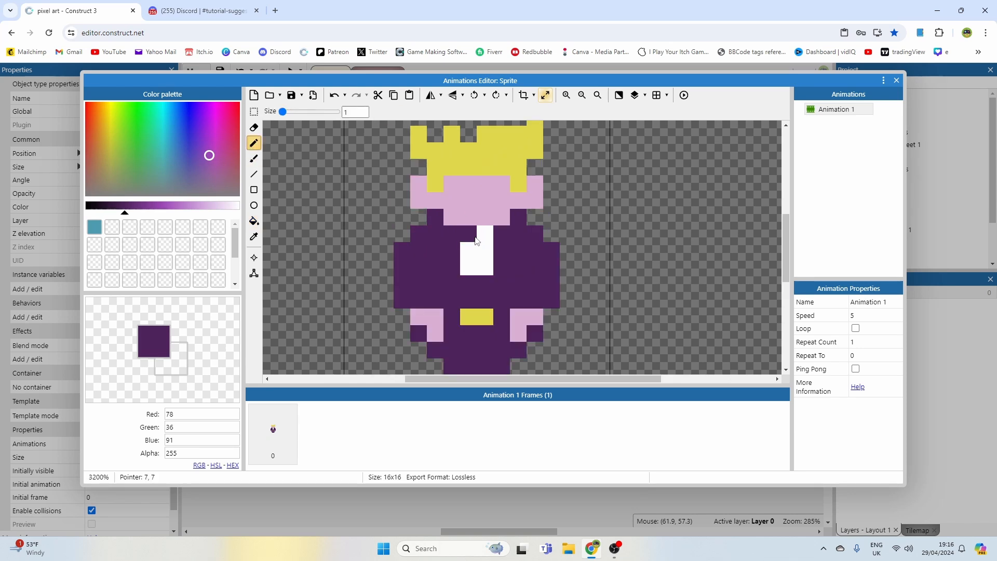
- Pencil a row across the face and turn it into two near-black eye pixels
click(467, 200)
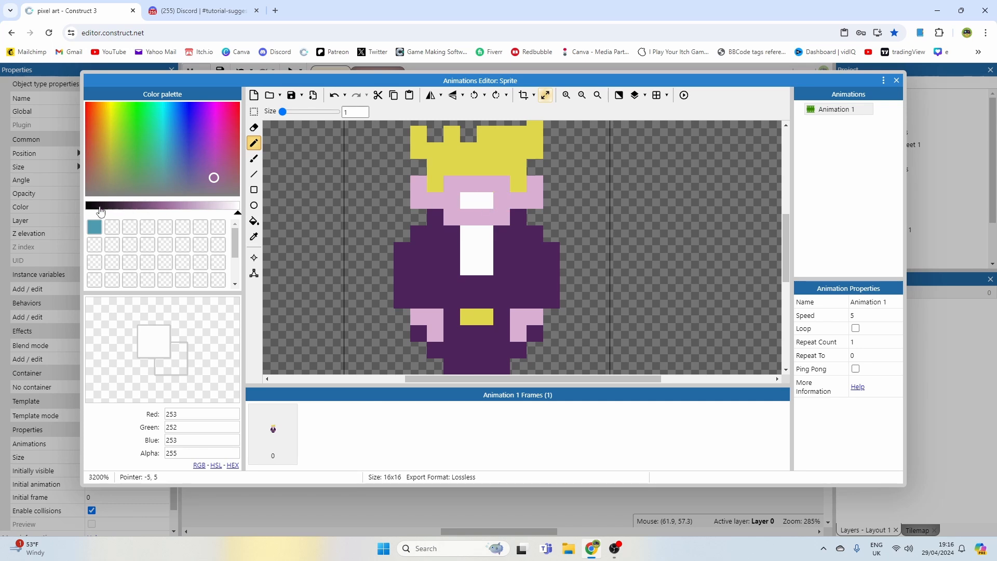
click(535, 235)
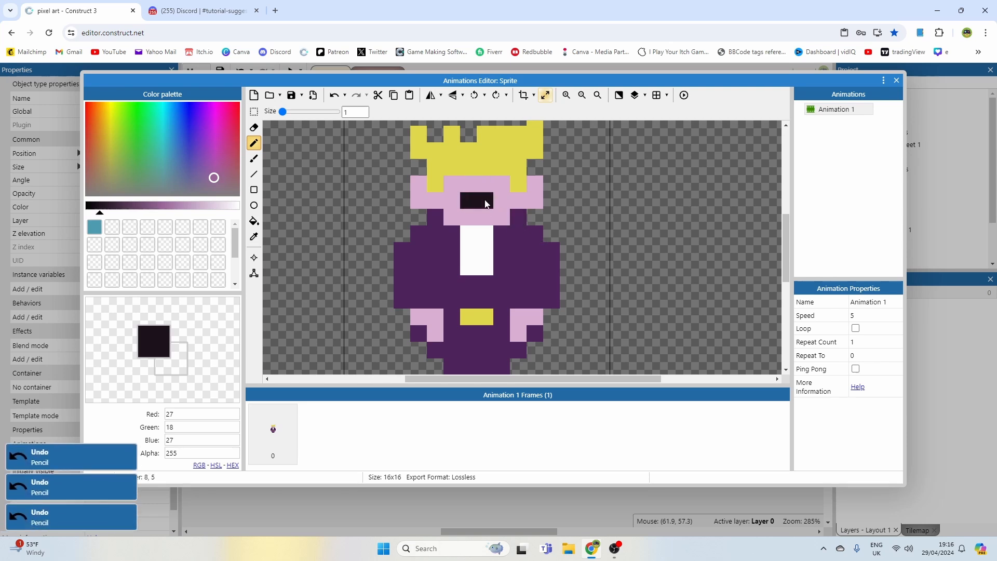
click(501, 201)
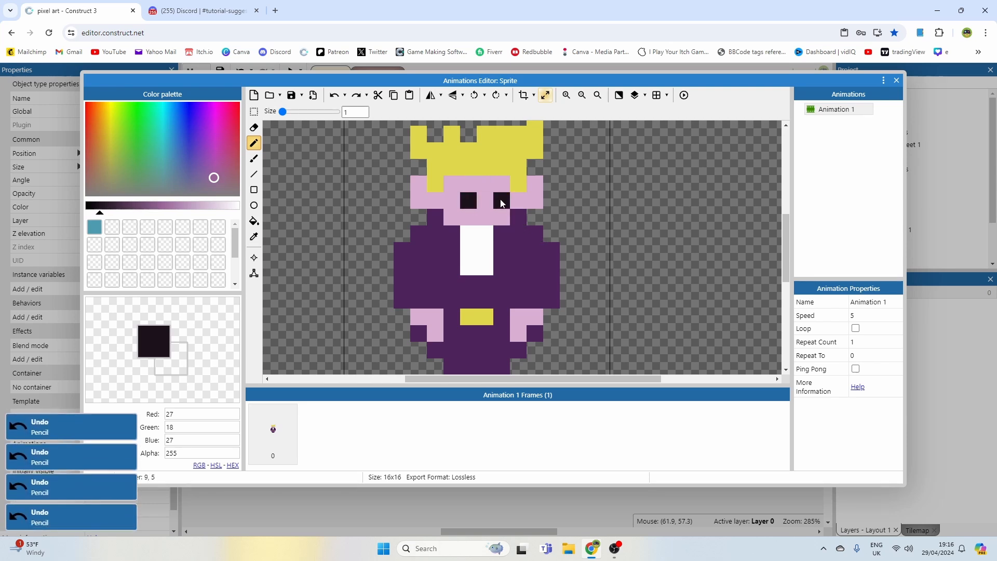
click(484, 235)
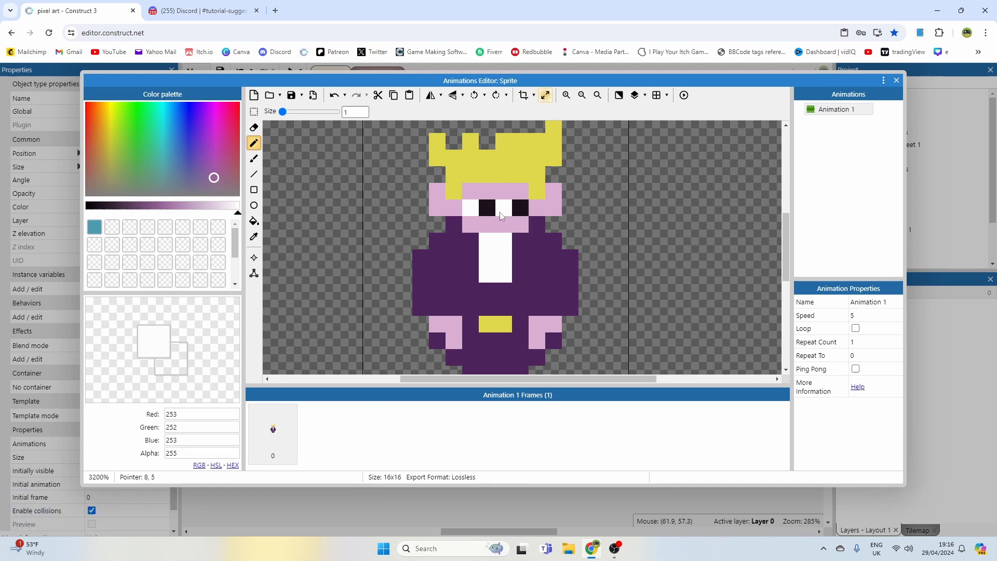
click(502, 208)
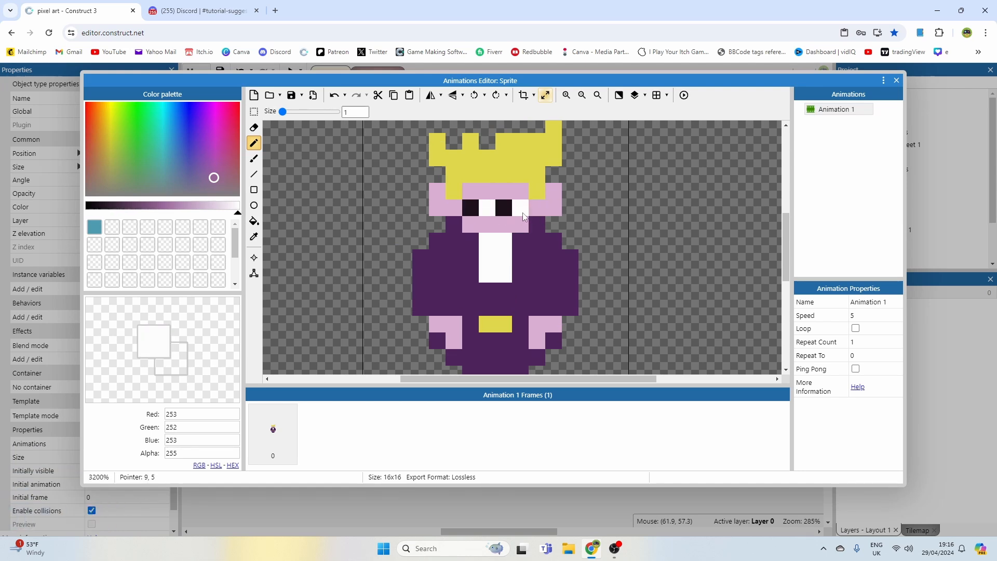
click(487, 209)
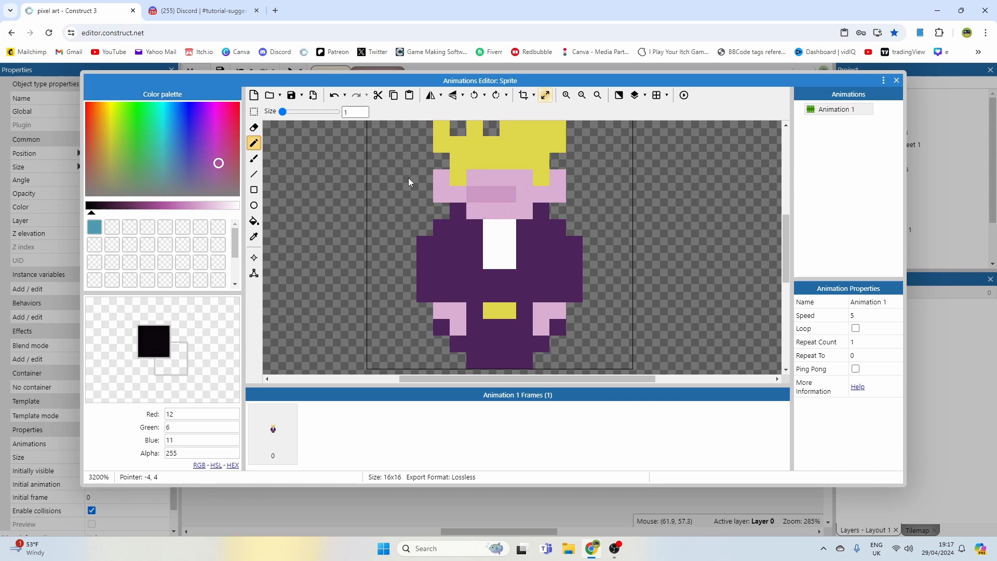
- Pick a darker pink and shade the face with it
click(489, 194)
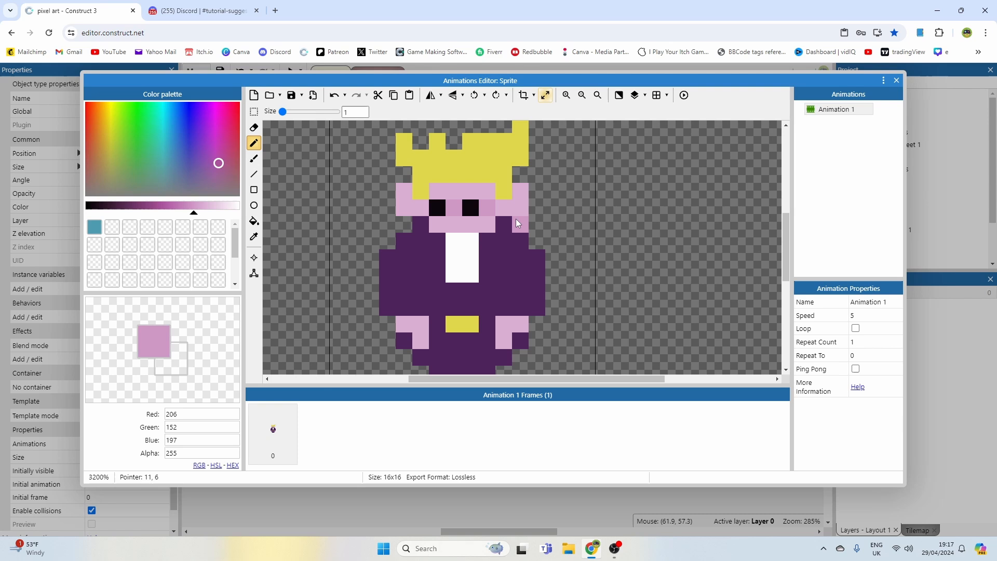
click(581, 94)
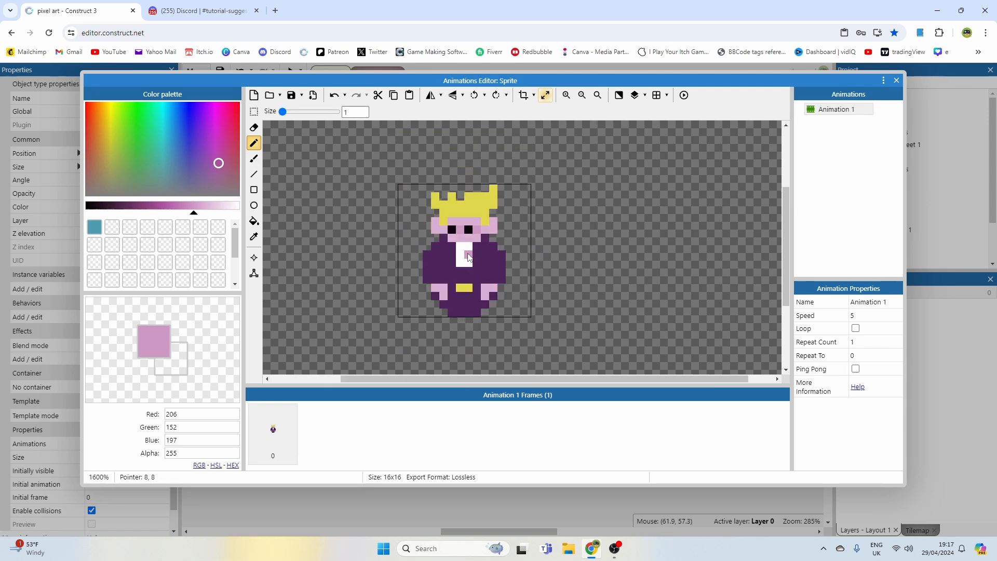
- Add pink shading to the cloak and light yellow highlights to the blond hair
click(464, 281)
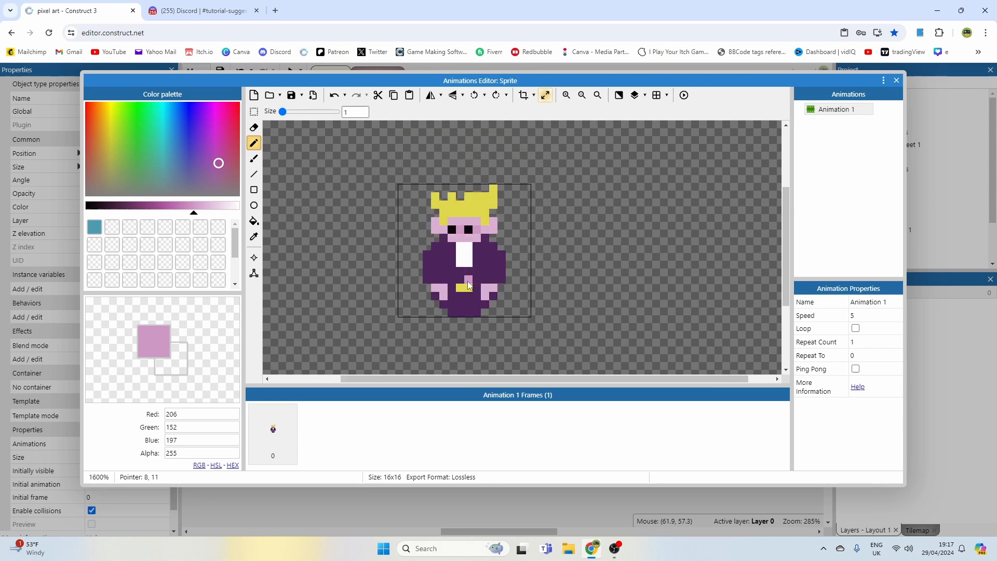
click(468, 283)
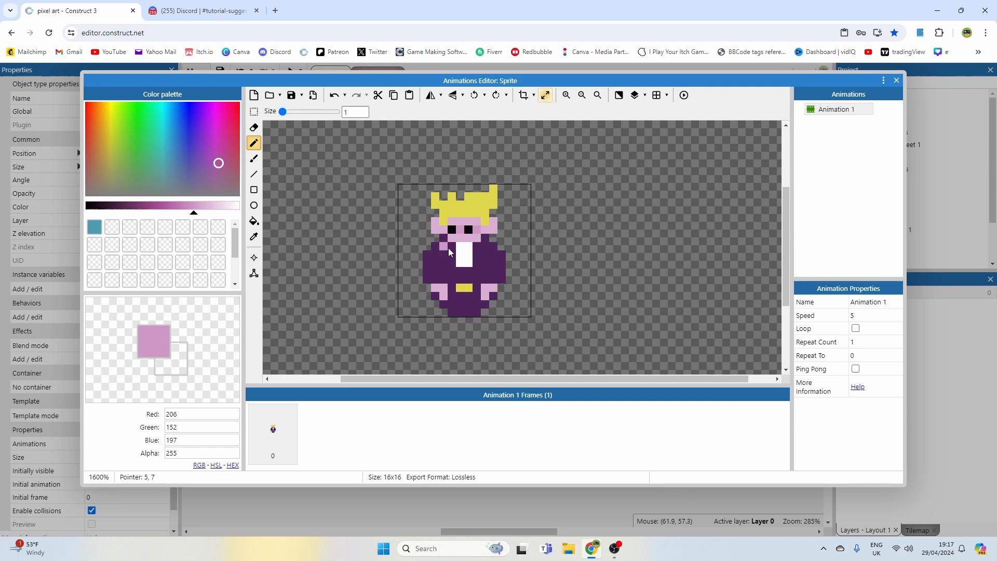
click(462, 260)
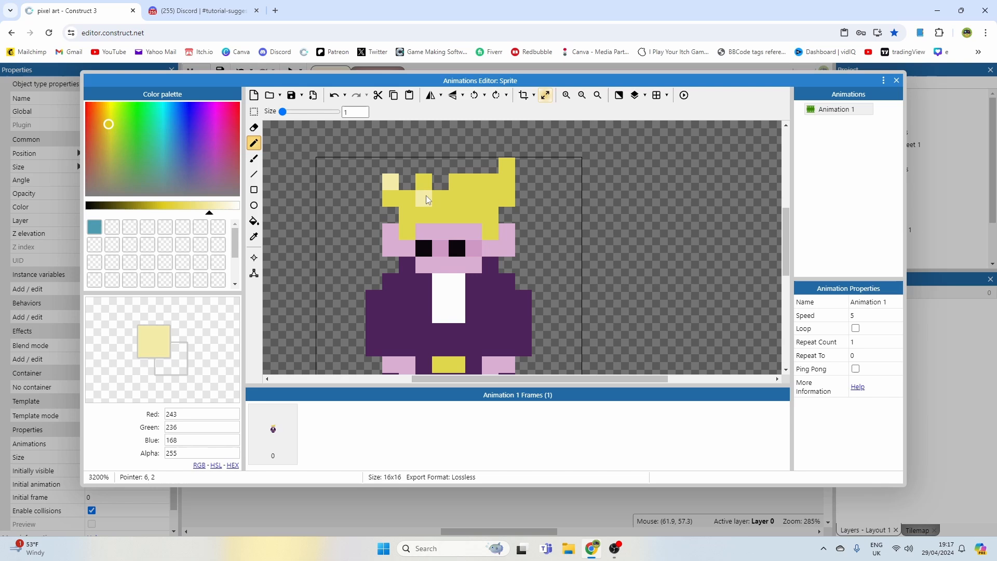
click(466, 190)
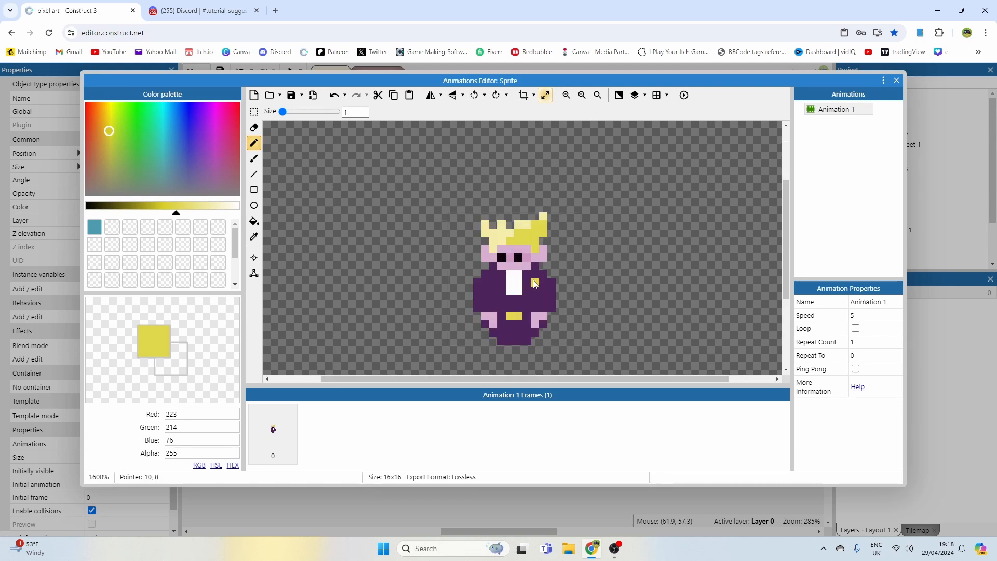
click(533, 283)
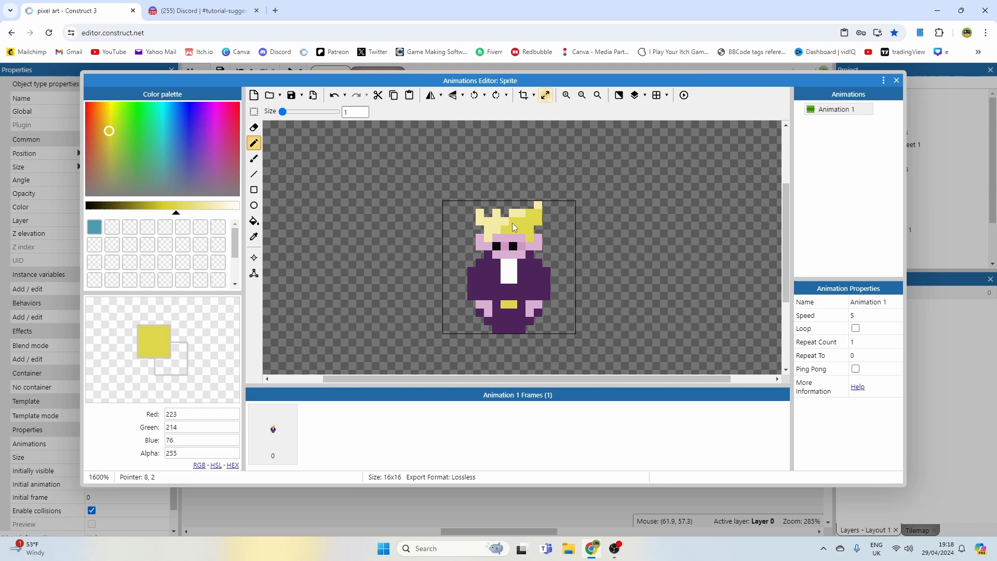
mouse_move(418, 132)
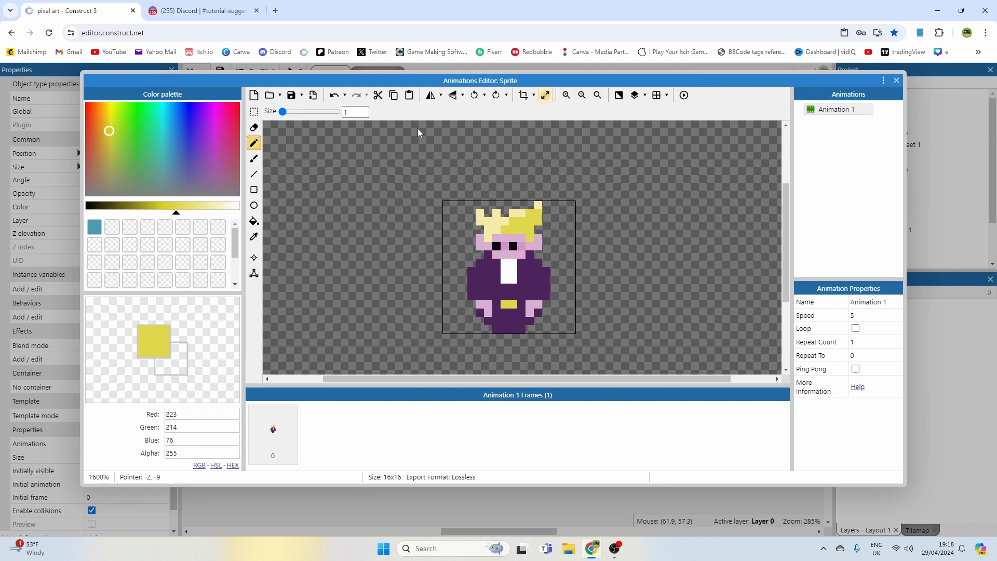
mouse_move(437, 135)
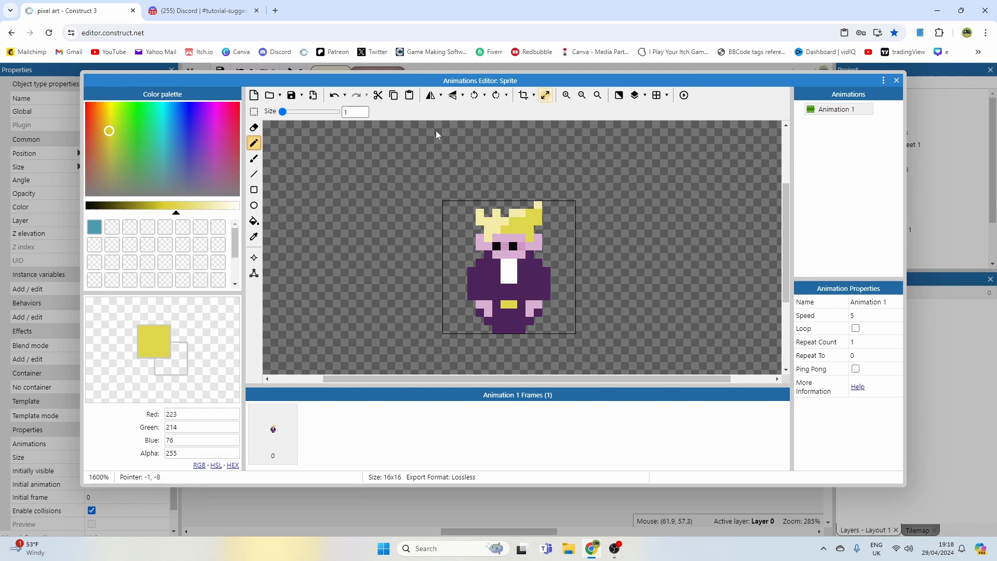
mouse_move(416, 167)
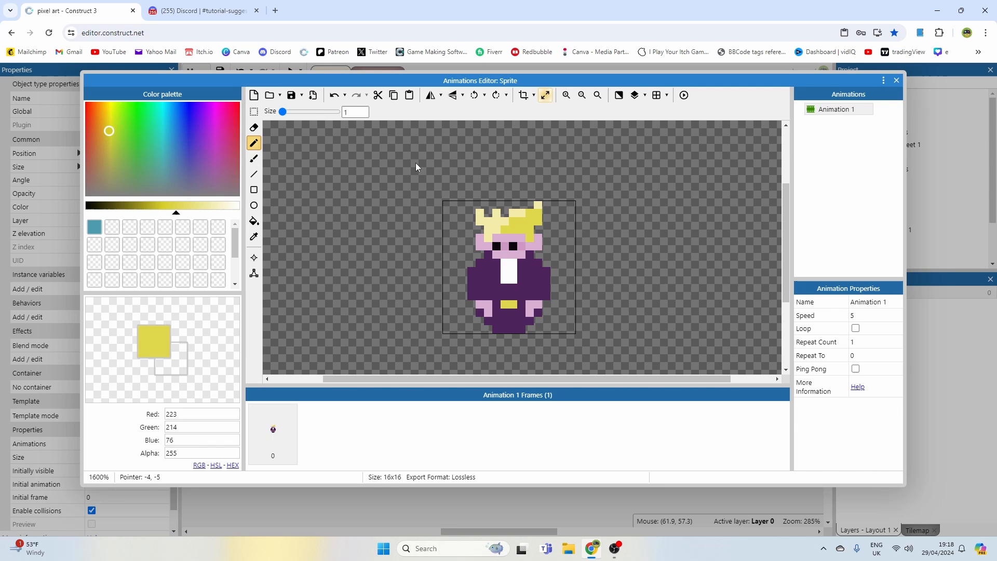
mouse_move(444, 198)
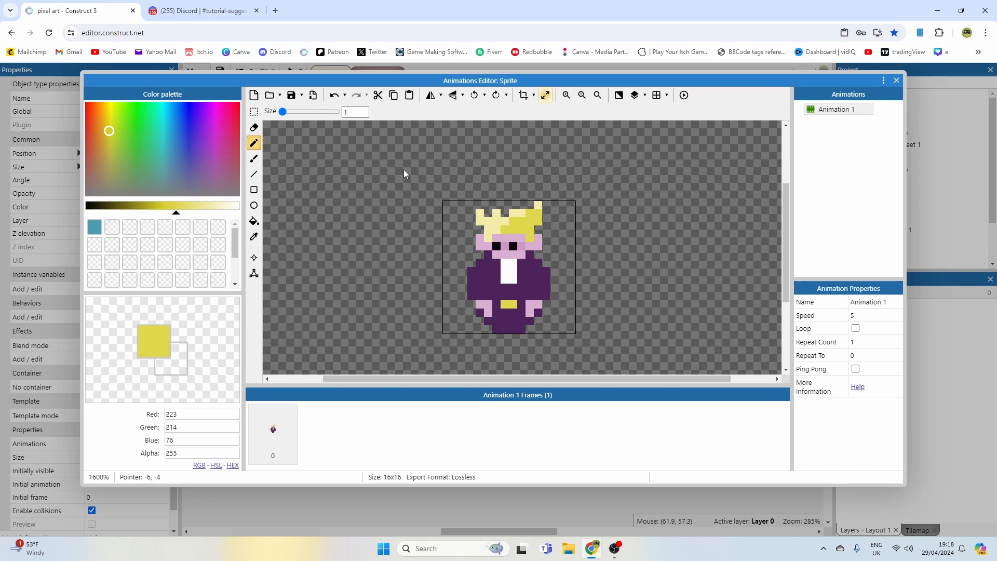
- Shade hair pixels with a deeper gold tone on the other side
click(511, 246)
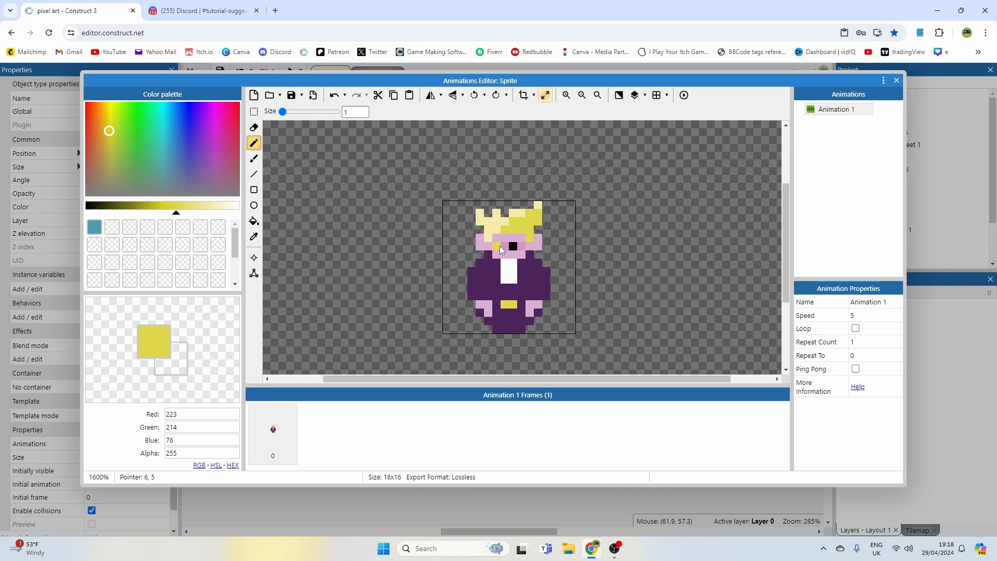
click(512, 241)
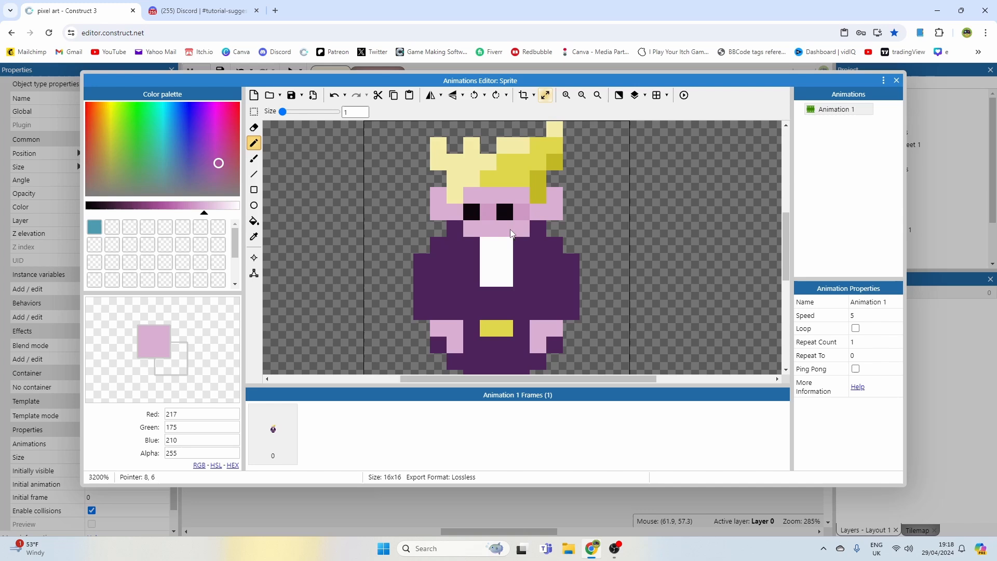
- Pencil darker pink shadow pixels onto the face around the eyes
click(518, 198)
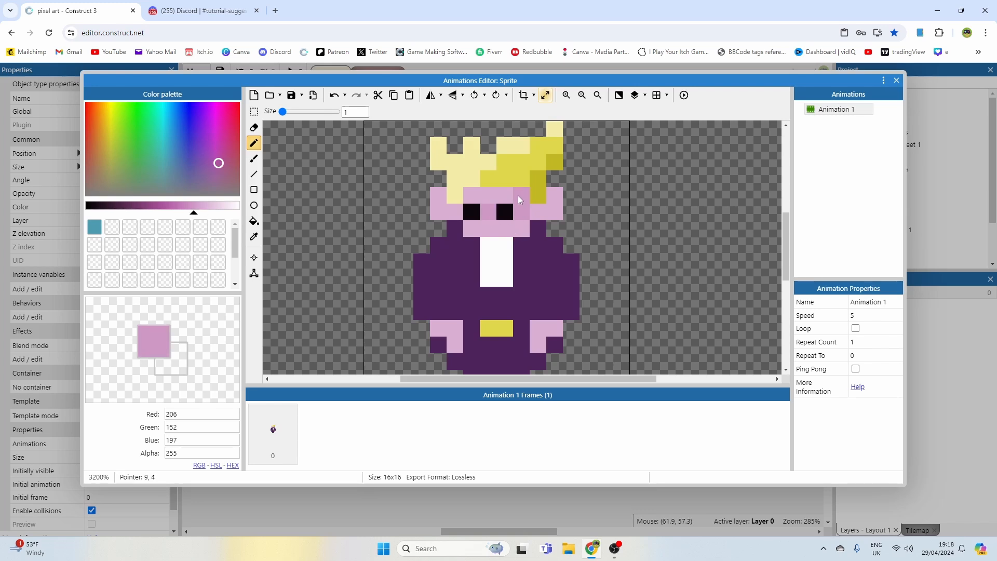
click(503, 212)
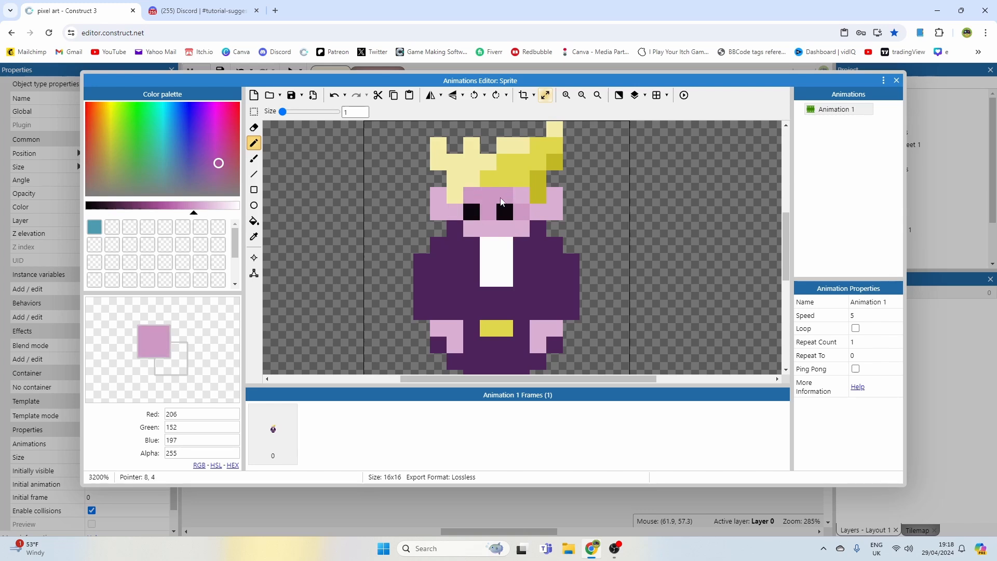
click(544, 211)
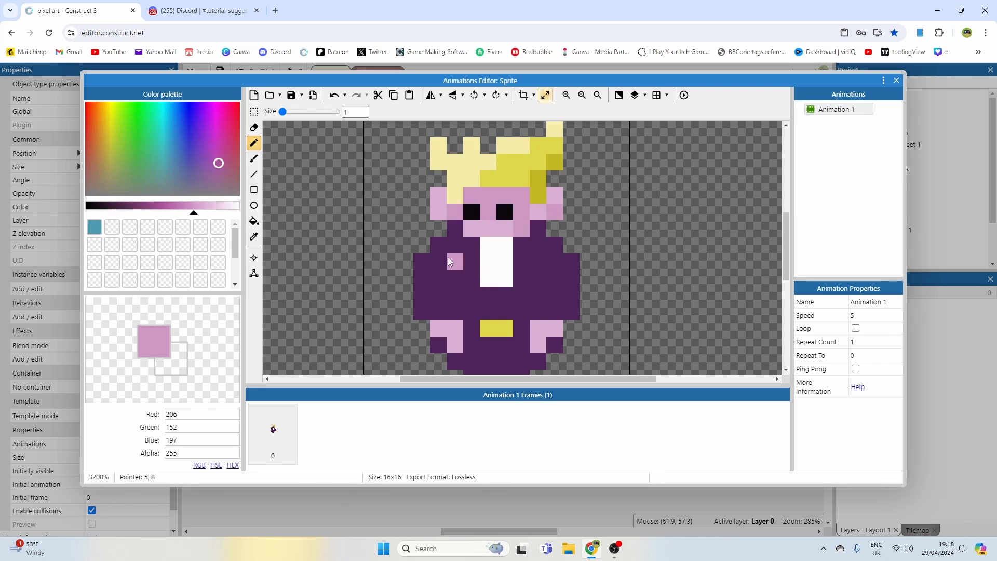
- Paint bright purple highlight pixels on the cloak's left edge, front and hem
click(204, 159)
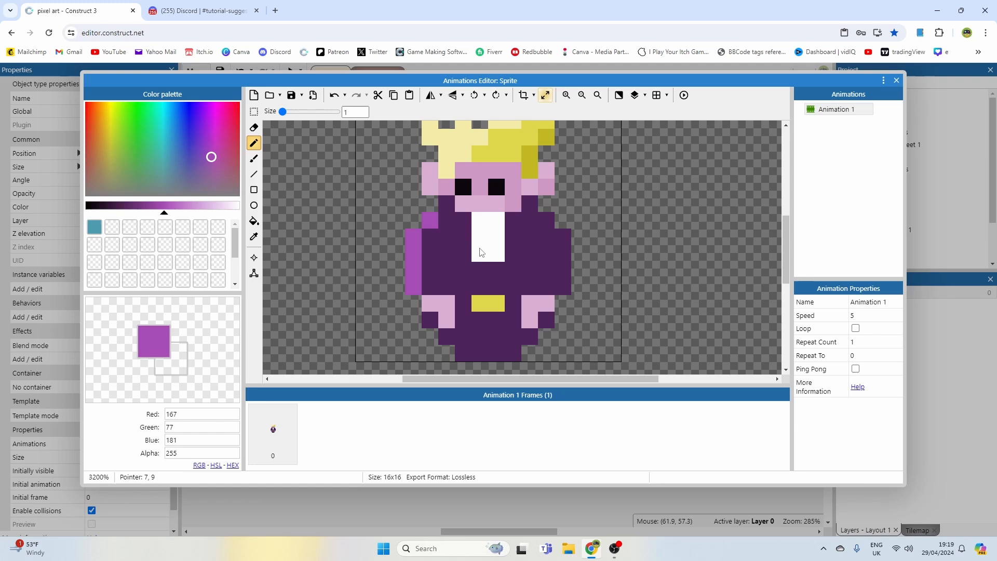
click(514, 253)
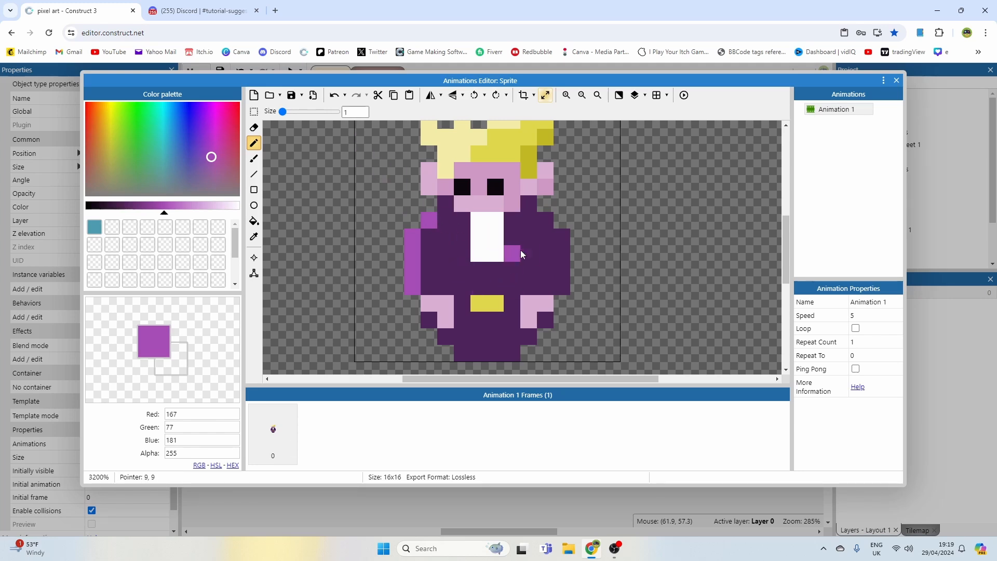
click(581, 94)
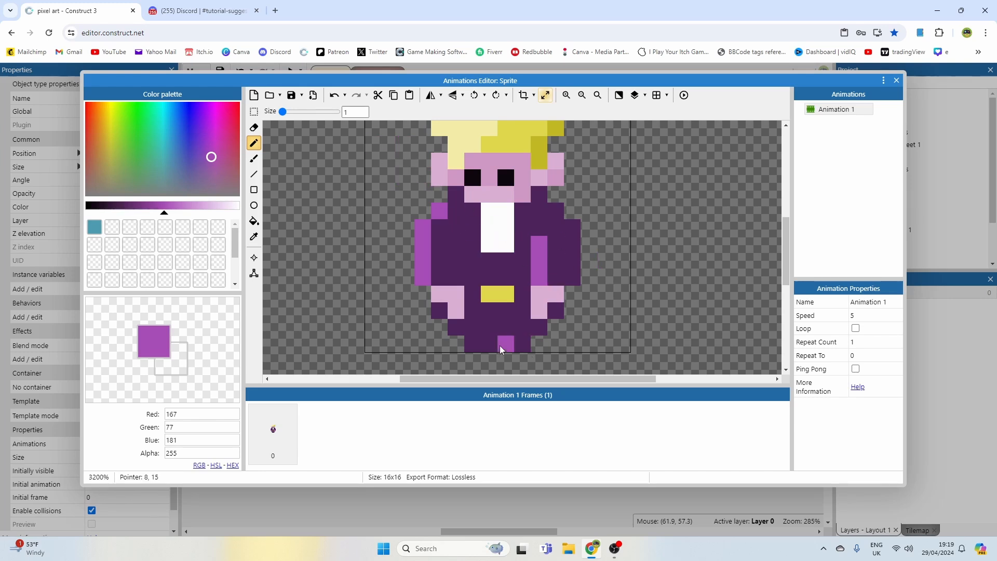
click(527, 321)
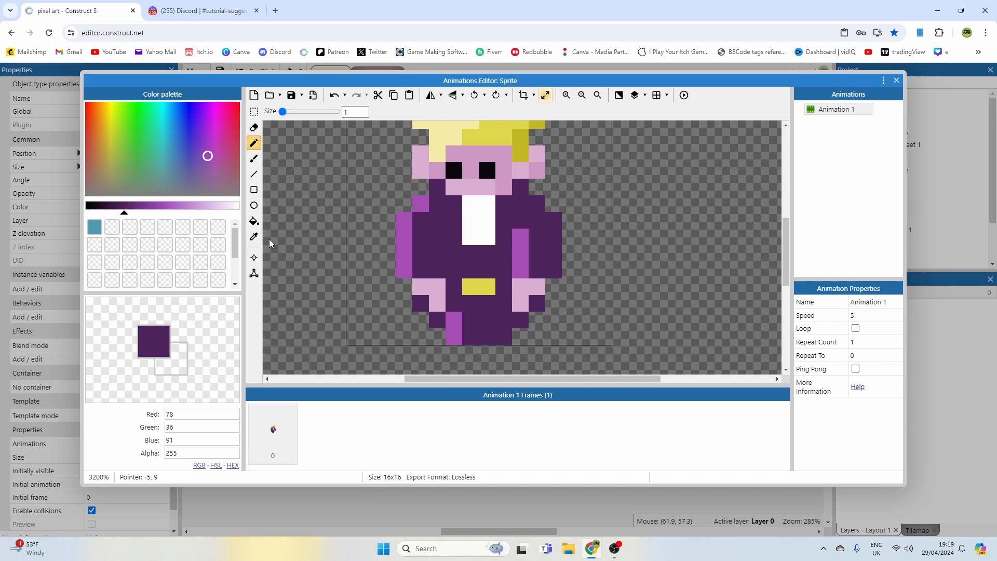
- Paint darker purple shadows down the cloak front, near the hem and beside the collar
click(483, 261)
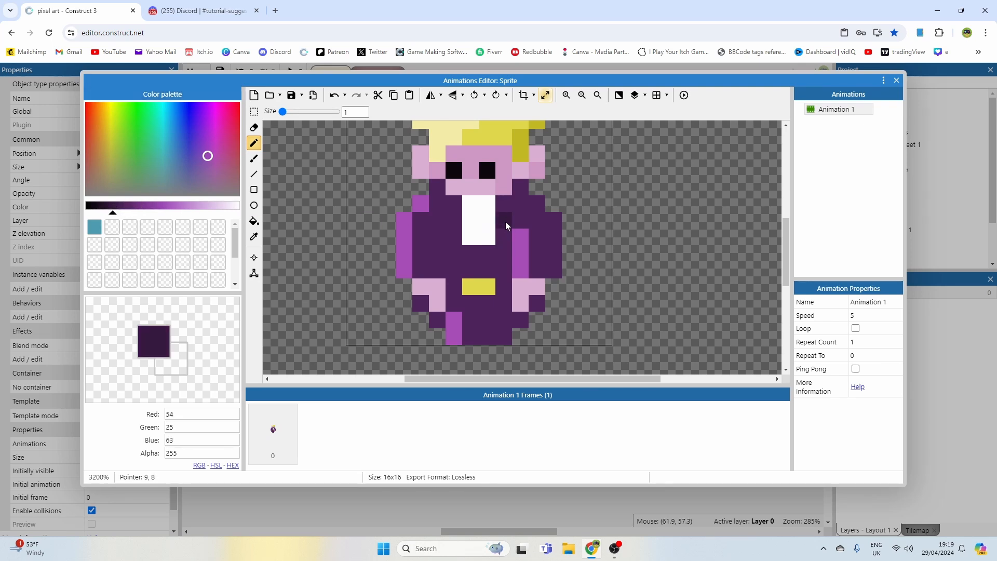
drag(504, 219, 515, 283)
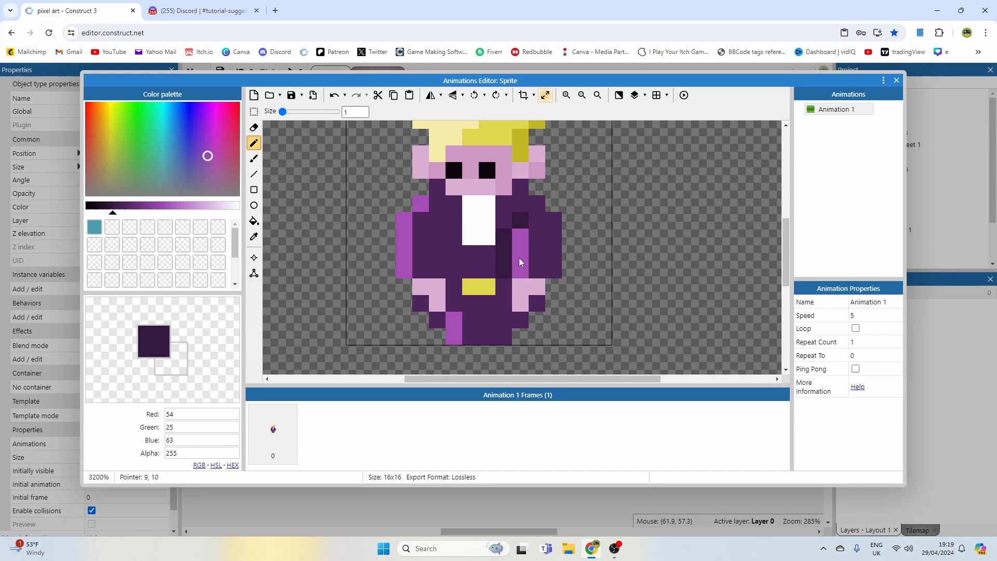
click(451, 210)
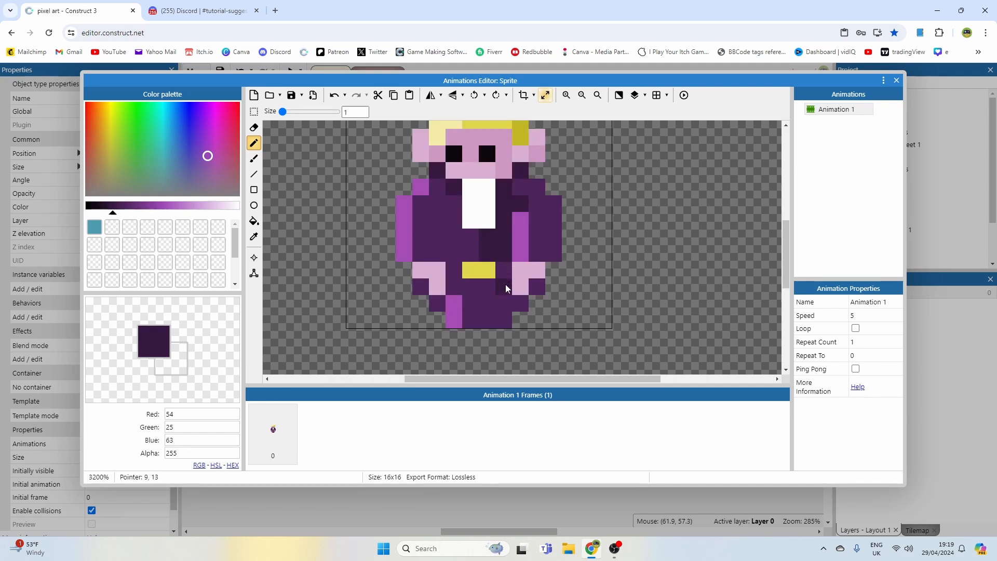
click(452, 316)
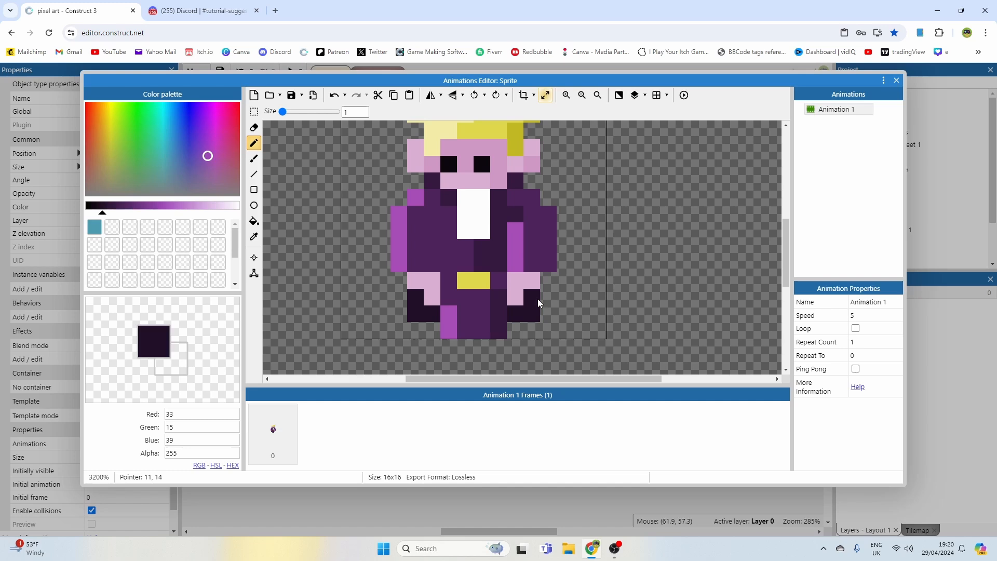
mouse_move(496, 196)
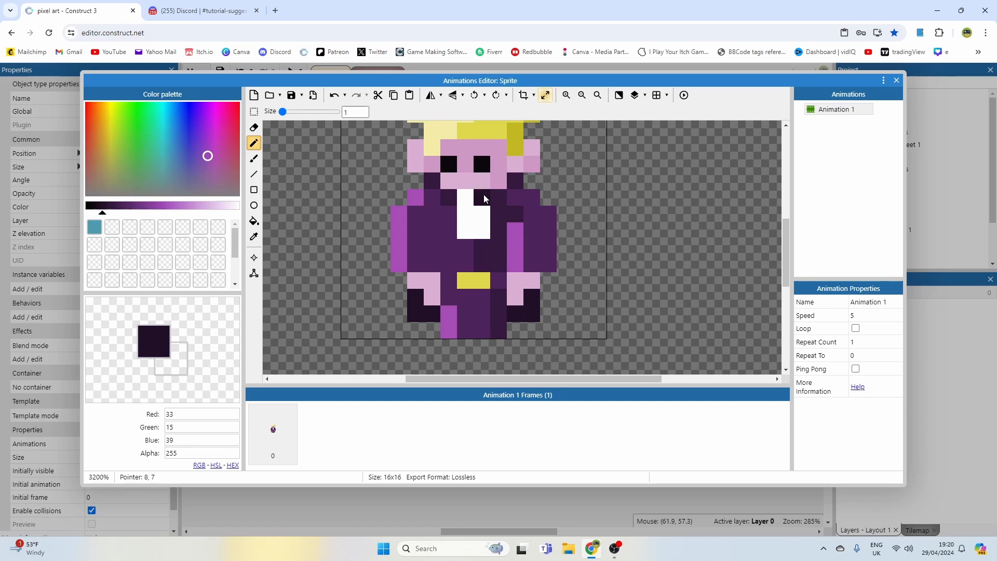
click(453, 202)
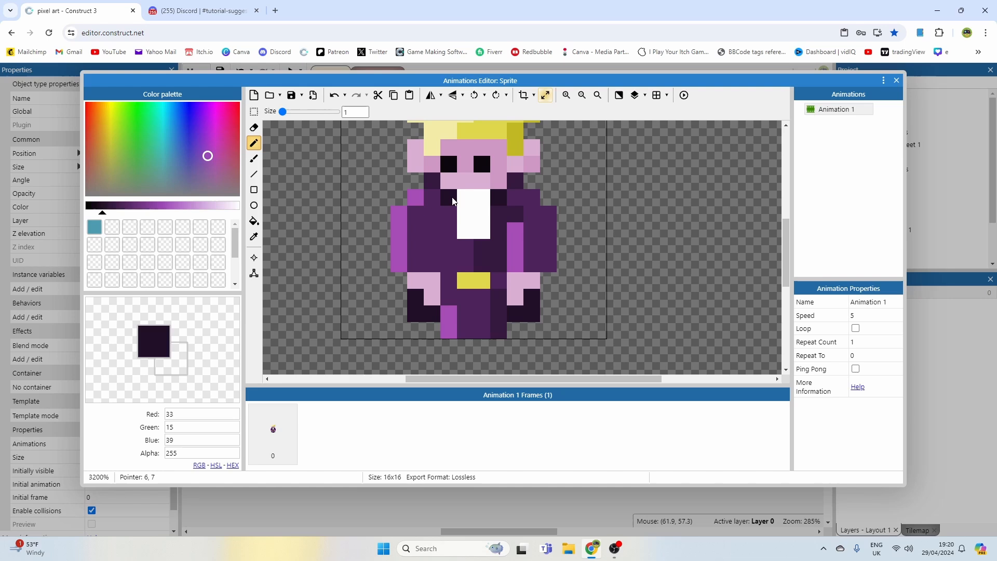
mouse_move(514, 221)
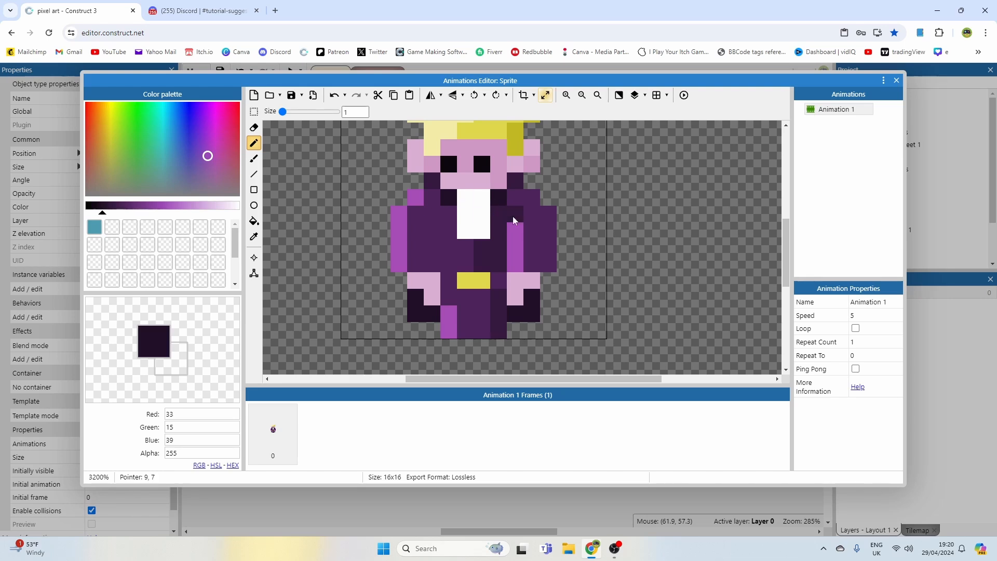
- Add purple mid-tone and highlight pixels to the cloak sleeves, then pick near-black
click(485, 197)
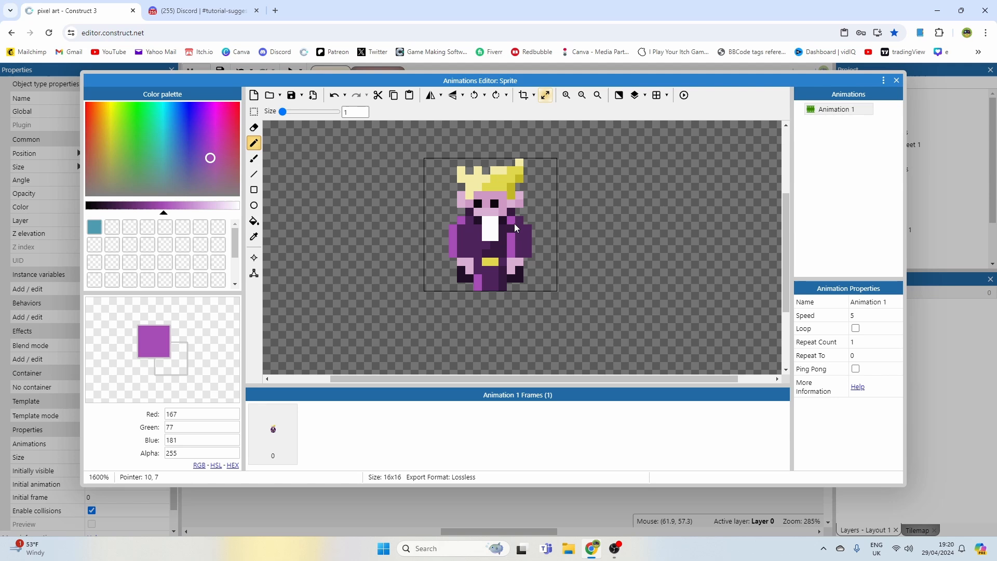
click(581, 95)
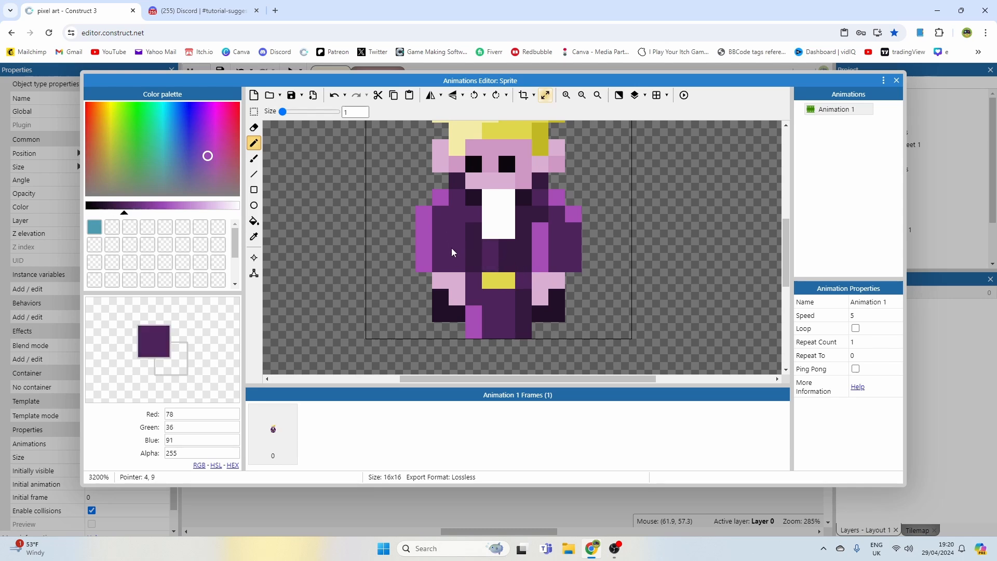
click(509, 256)
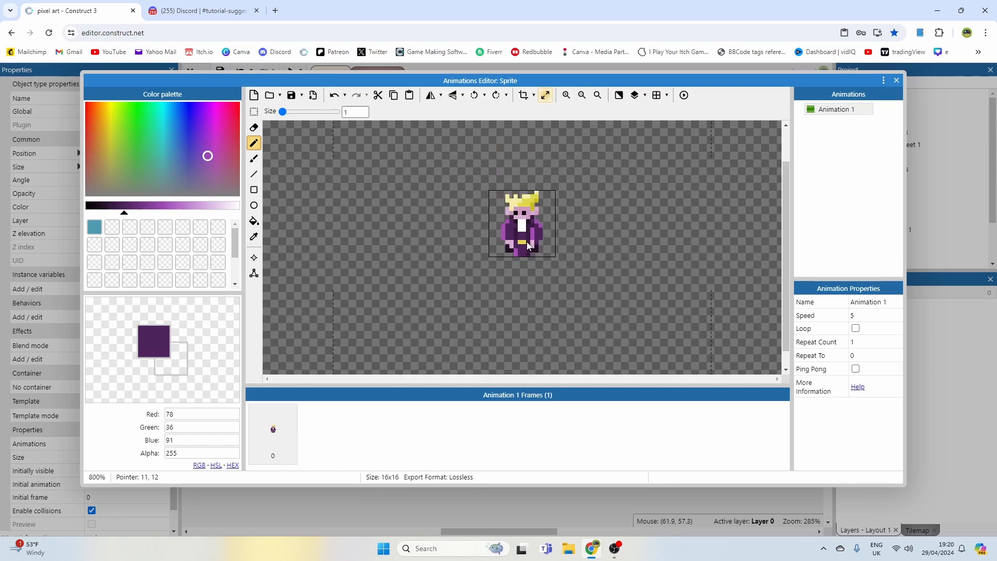
click(565, 95)
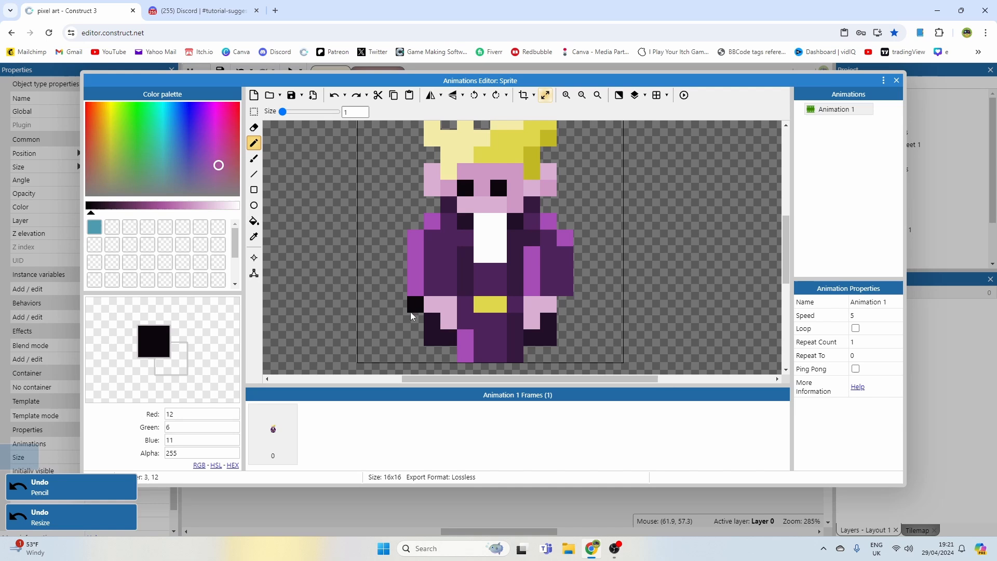
- Pencil near-black outline pixels beside the left arm and down the right side of the hair
click(541, 356)
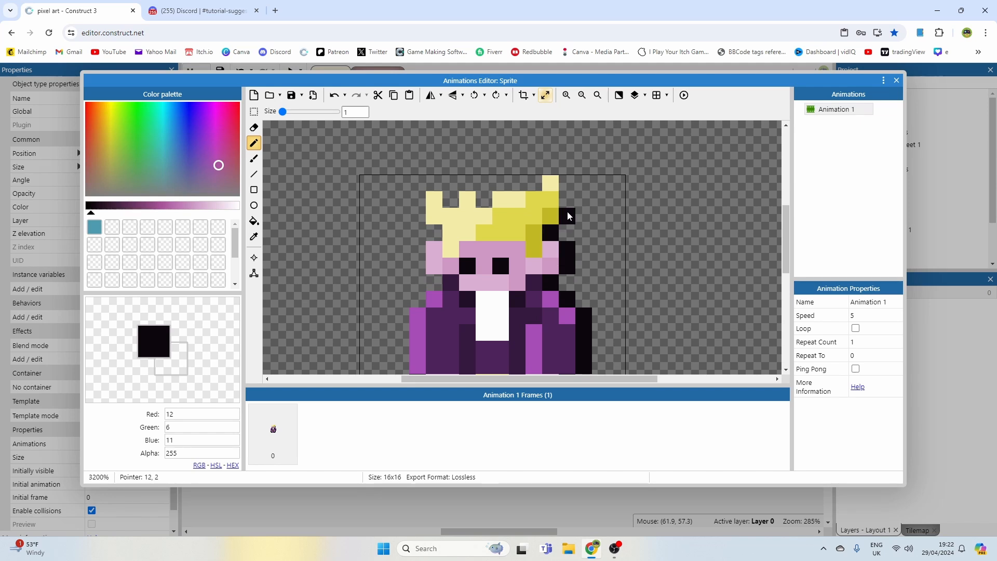
click(582, 94)
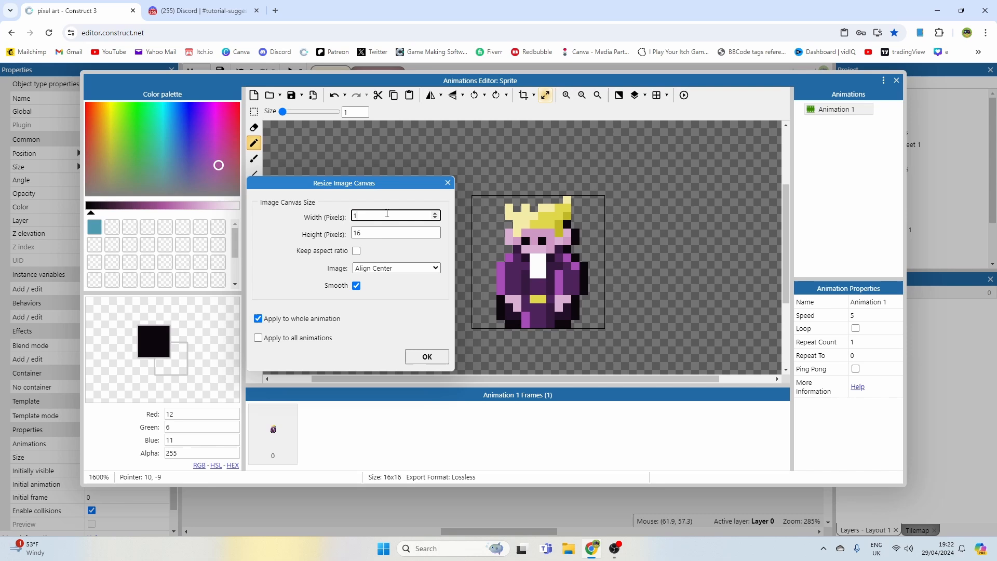
- Confirm resizing the sprite canvas to 18x18 with the character centred
click(427, 356)
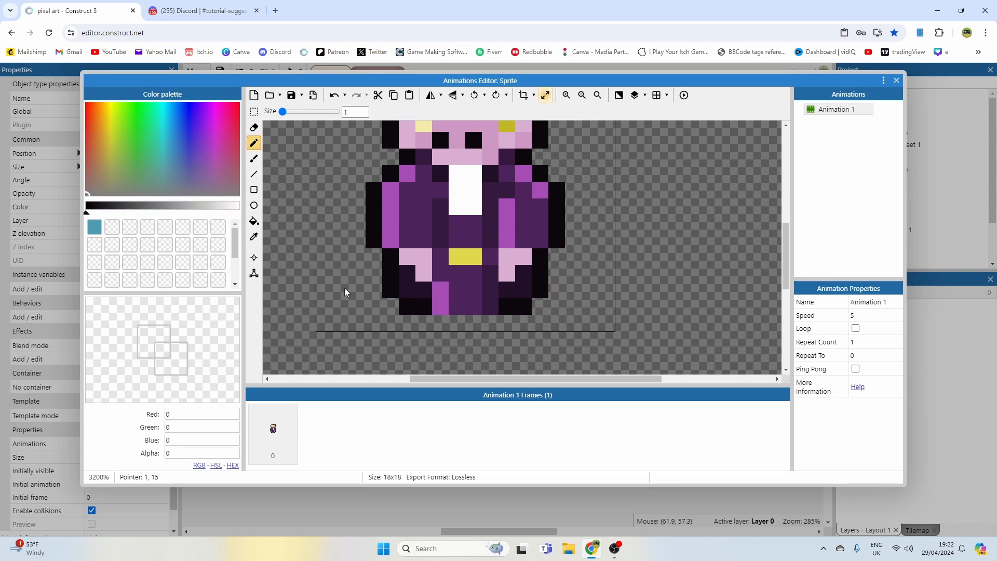
- Finish the near-black outline along the cloak bottom and duplicate the drawing as a second frame
click(537, 296)
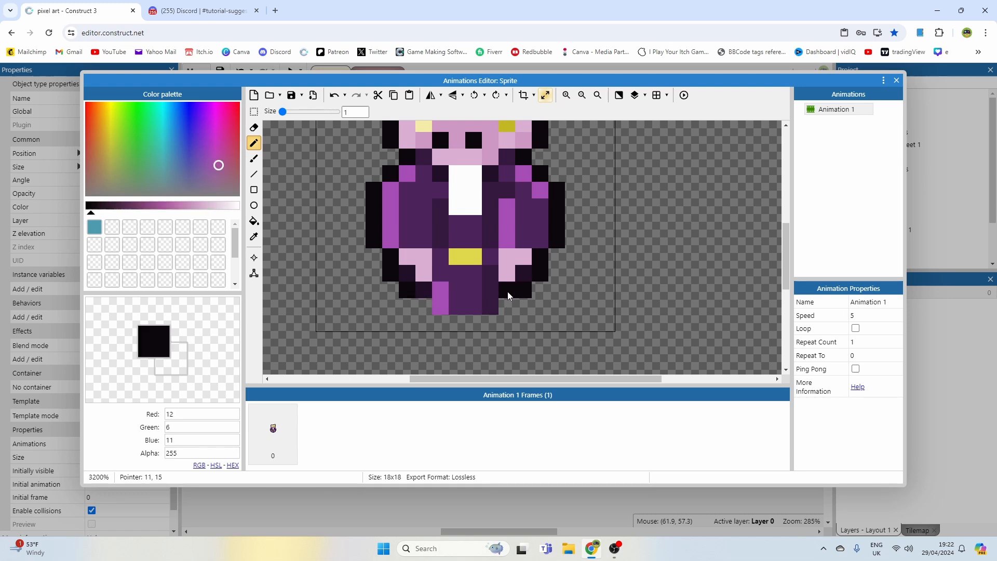
click(581, 95)
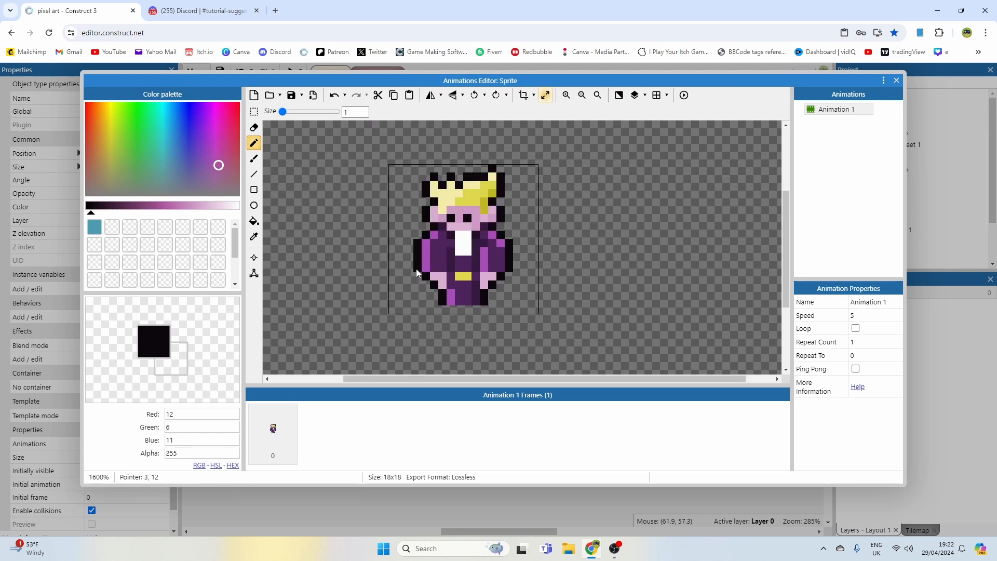
mouse_move(484, 297)
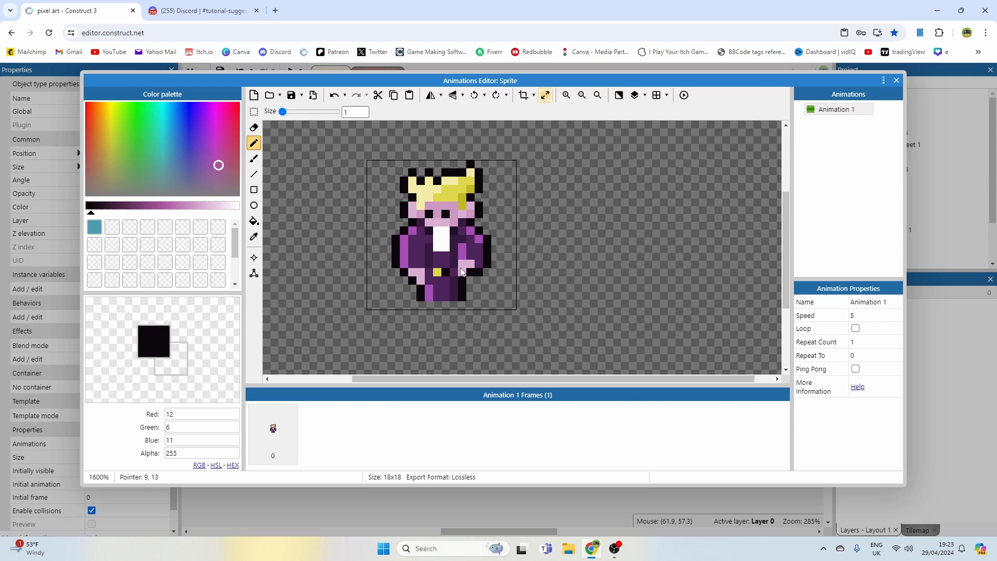
click(564, 94)
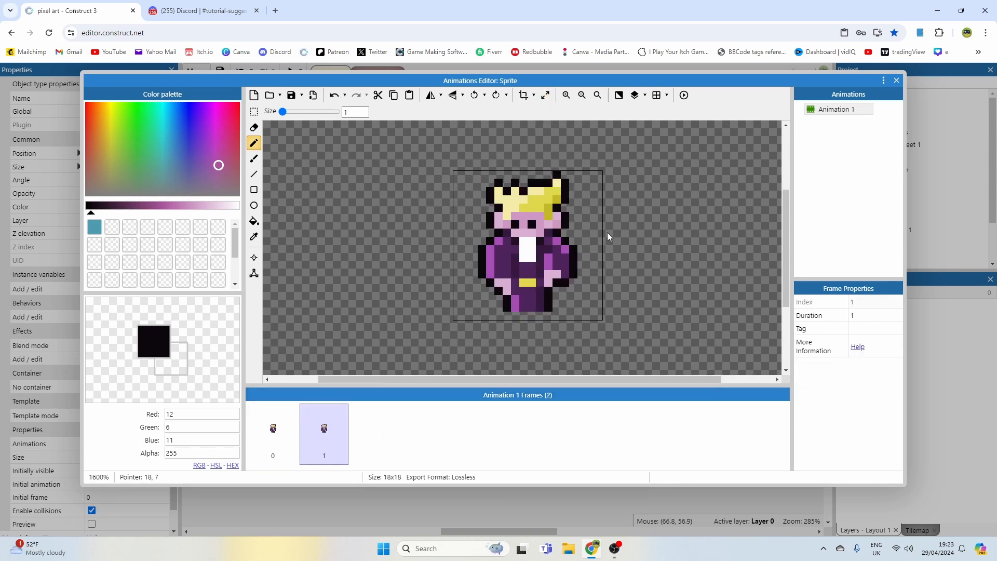
- View the animation settings, open the second frame and choose the Rectangle select tool
click(837, 109)
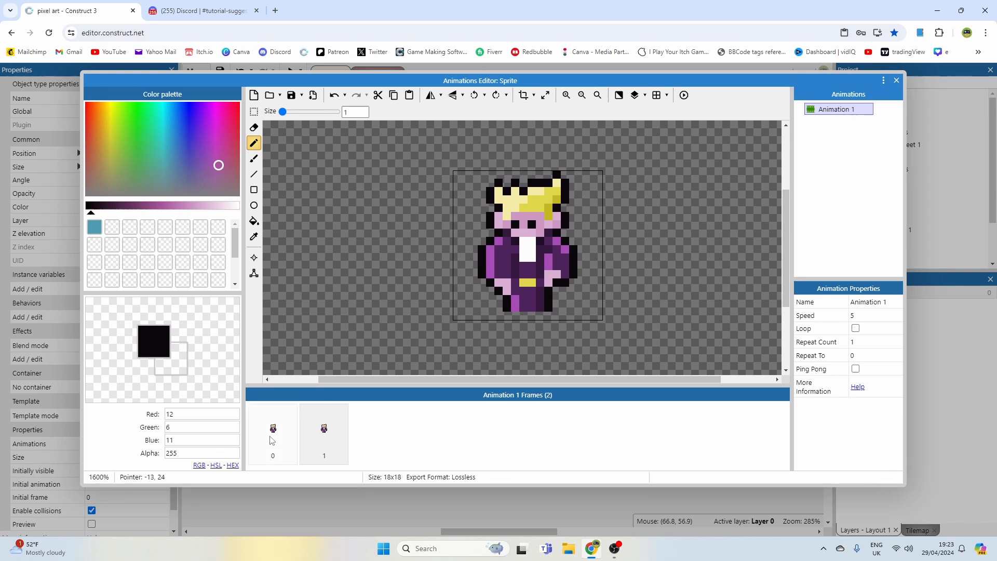
right_click(324, 429)
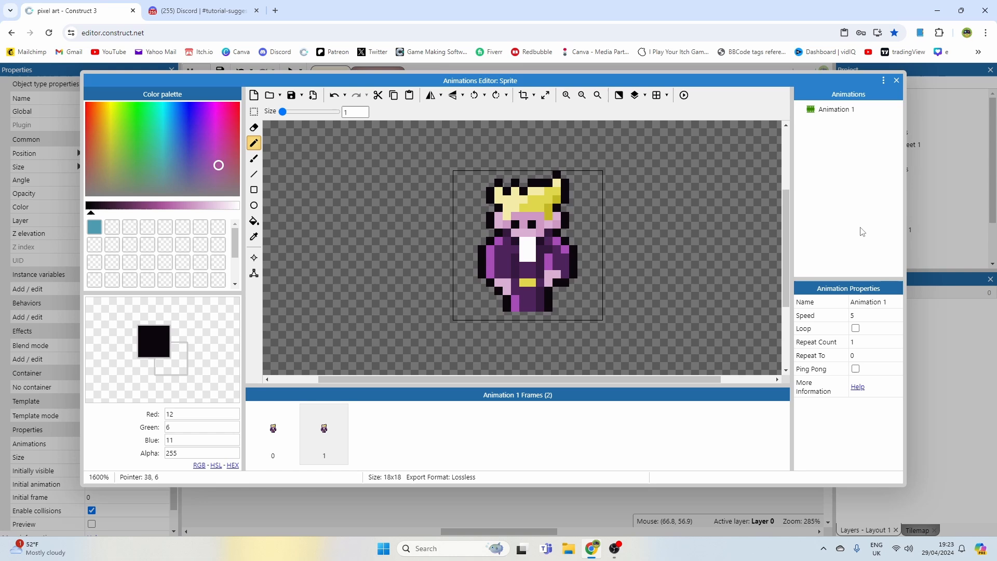
click(856, 328)
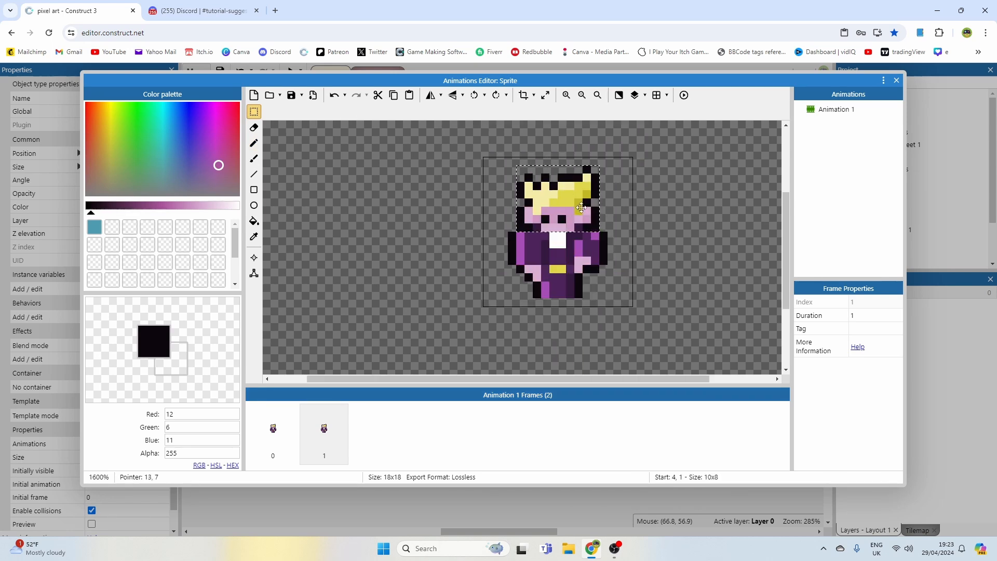
- Commit the lowered head, play back the two-frame head-bob animation and close the preview
click(324, 434)
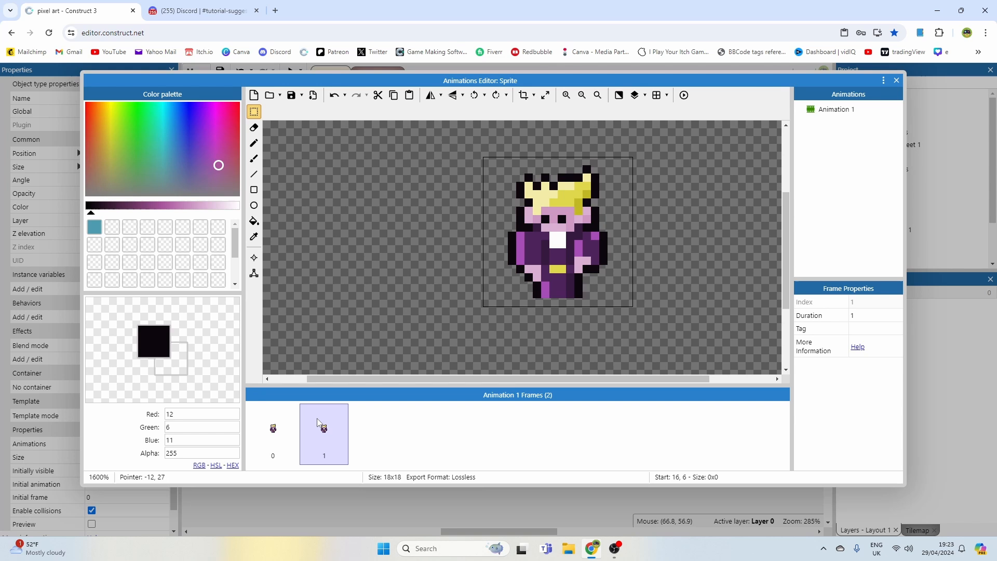
click(683, 95)
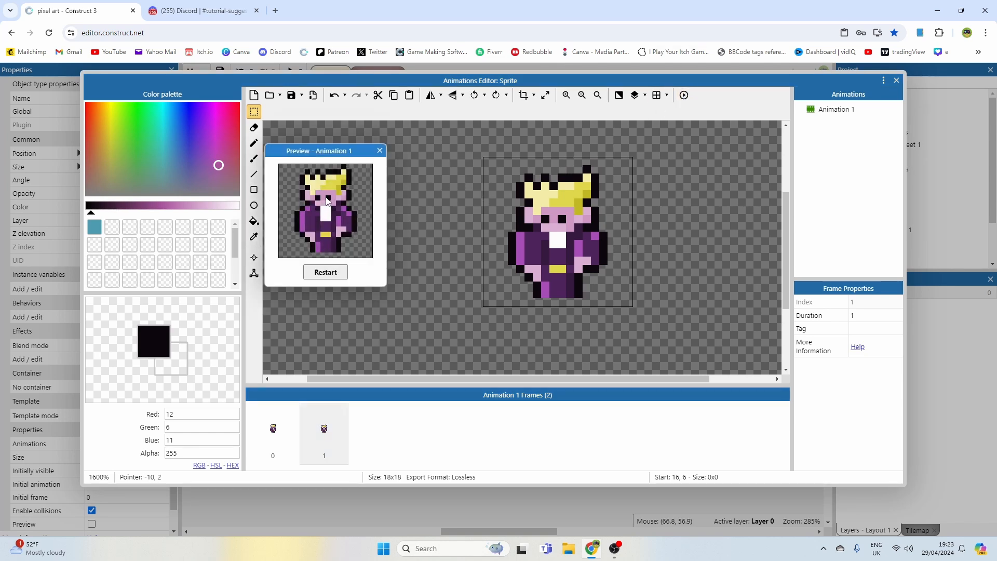
mouse_move(380, 151)
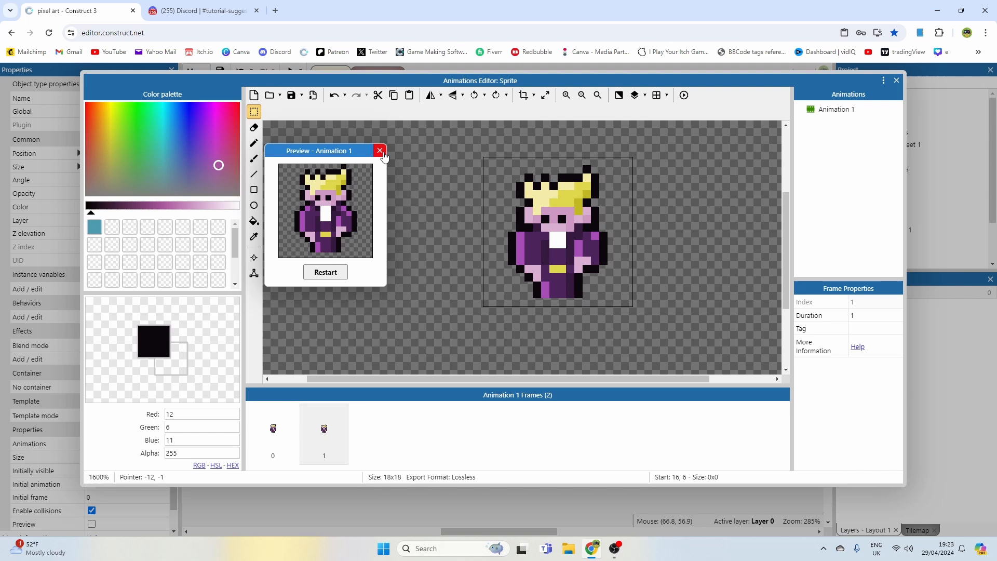
click(379, 150)
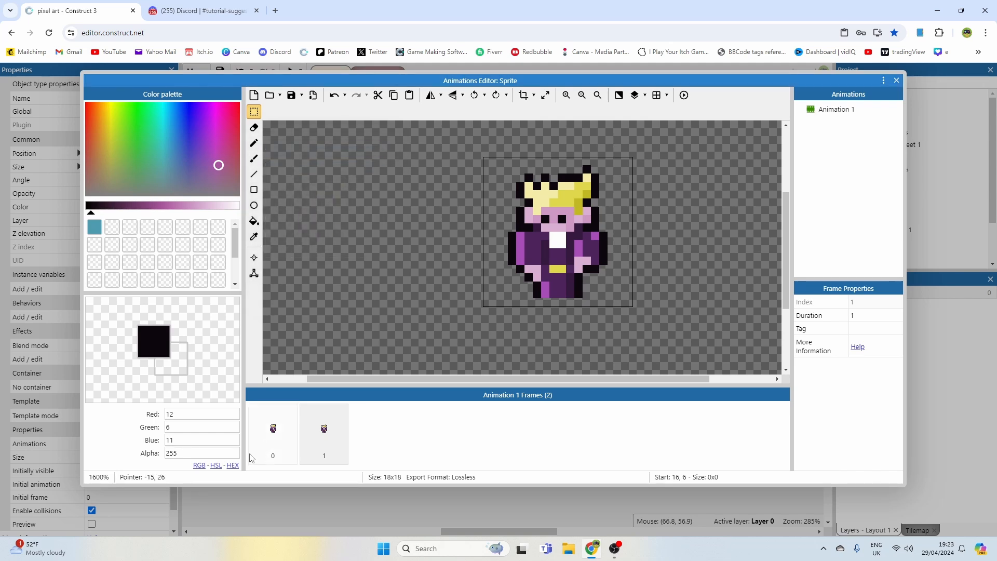
click(253, 143)
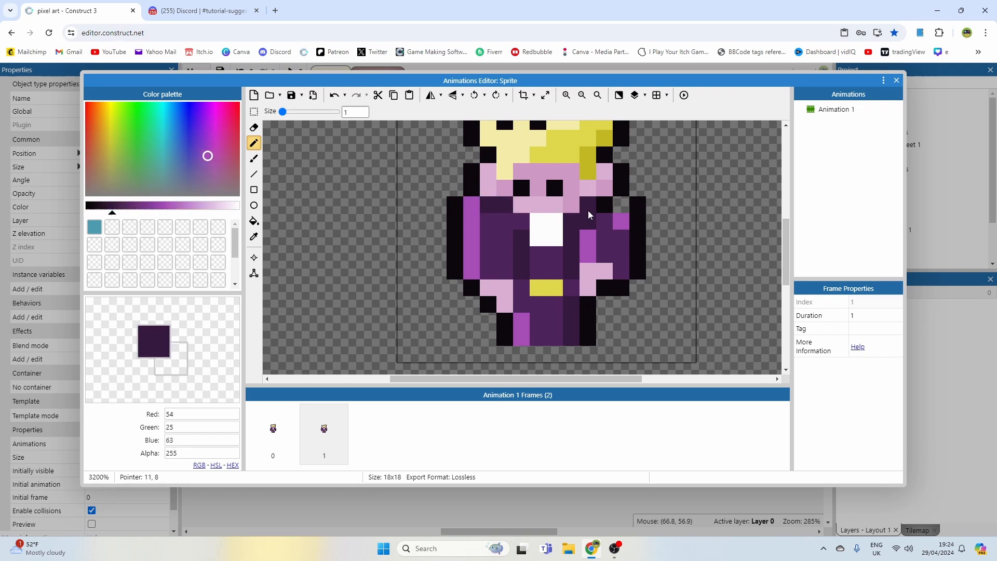
- Sample purple to touch up the cloak, recheck the playback, and erase the stray black pixel below the feet
click(620, 203)
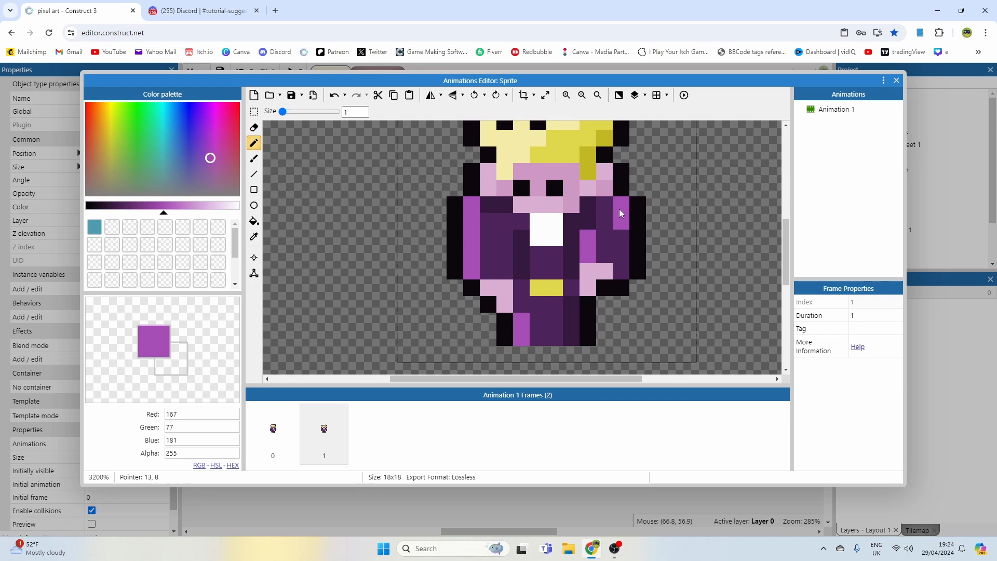
click(683, 95)
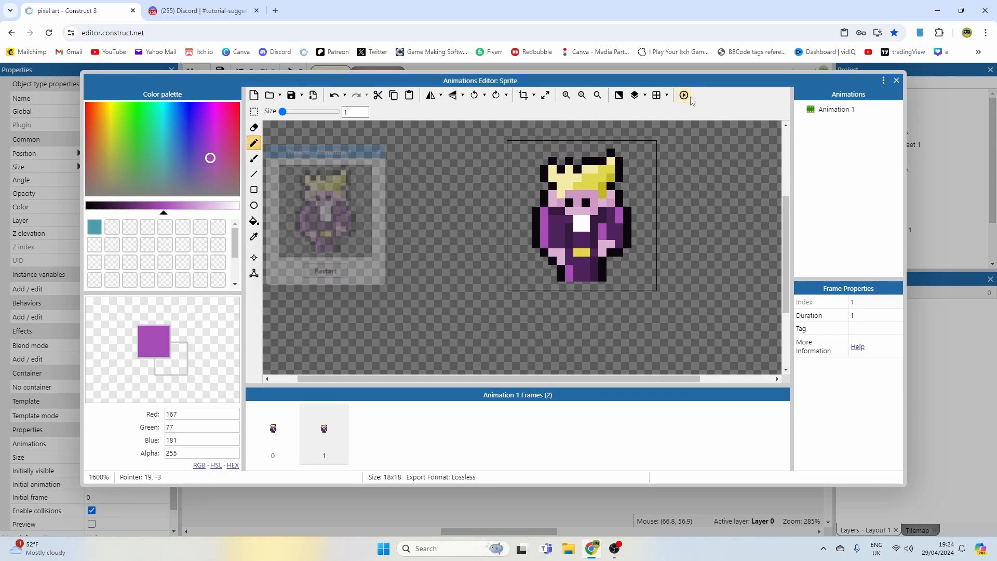
click(683, 94)
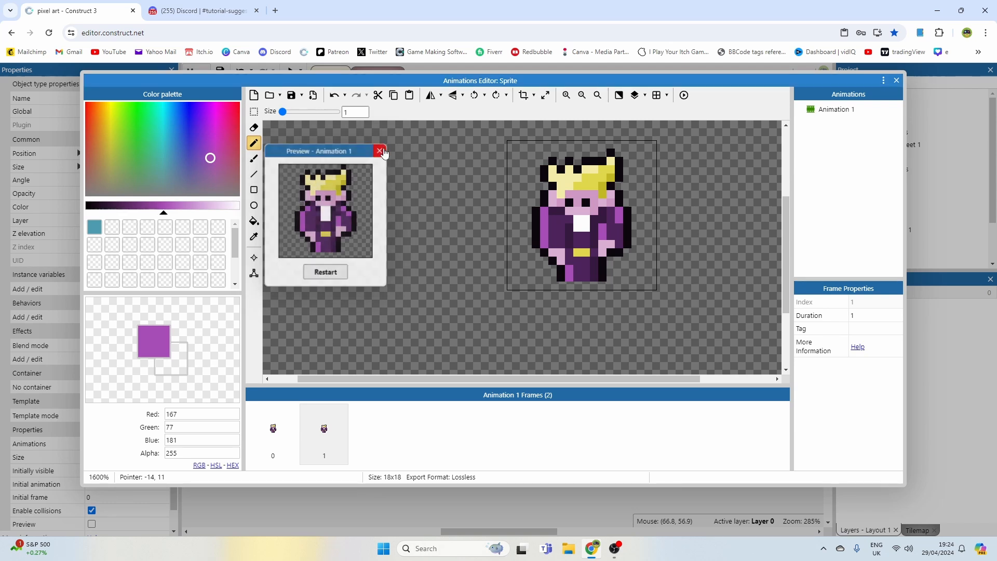
click(380, 151)
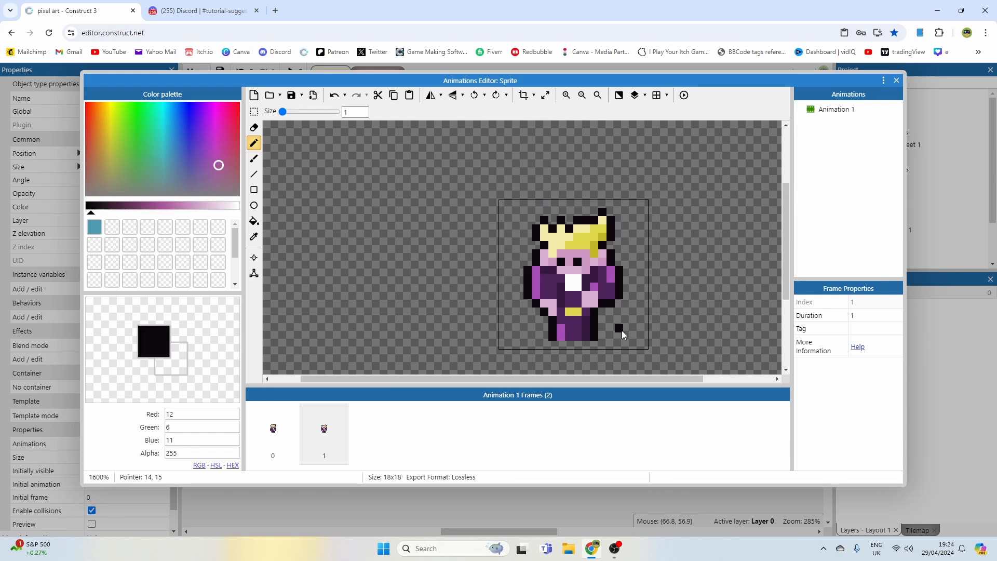
click(323, 434)
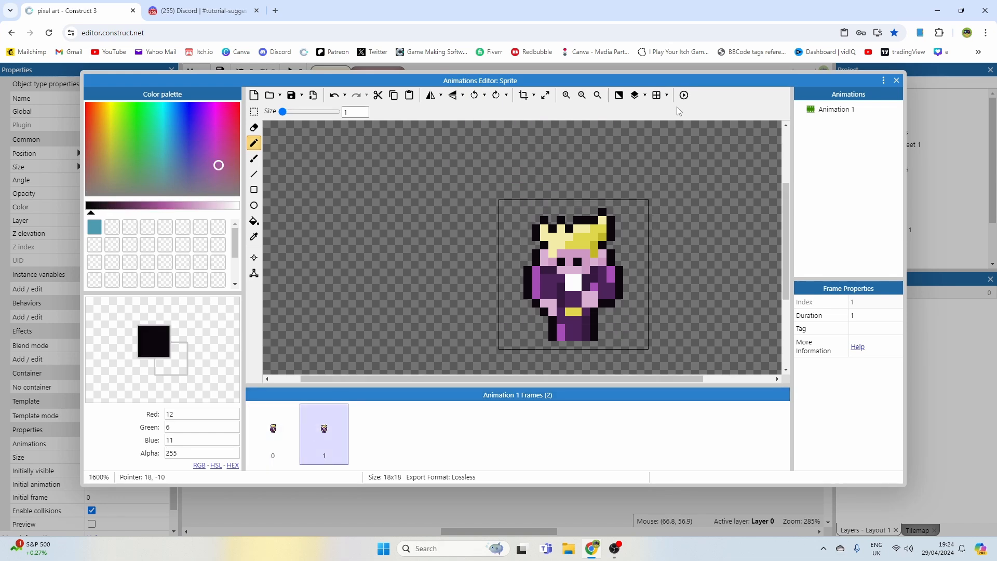
- Check playback, then recolour a cloak pixel on the second frame's arm
click(683, 94)
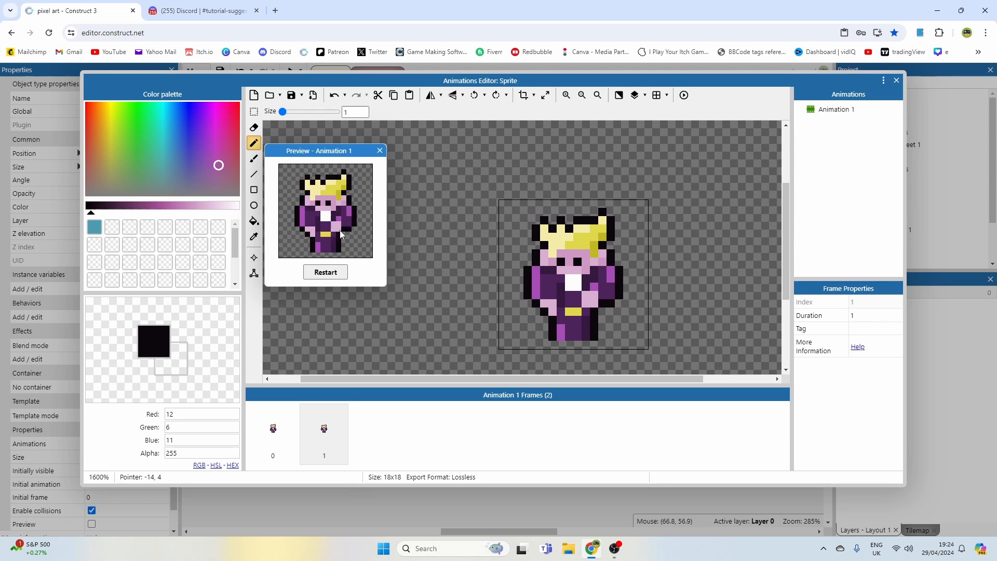
click(380, 150)
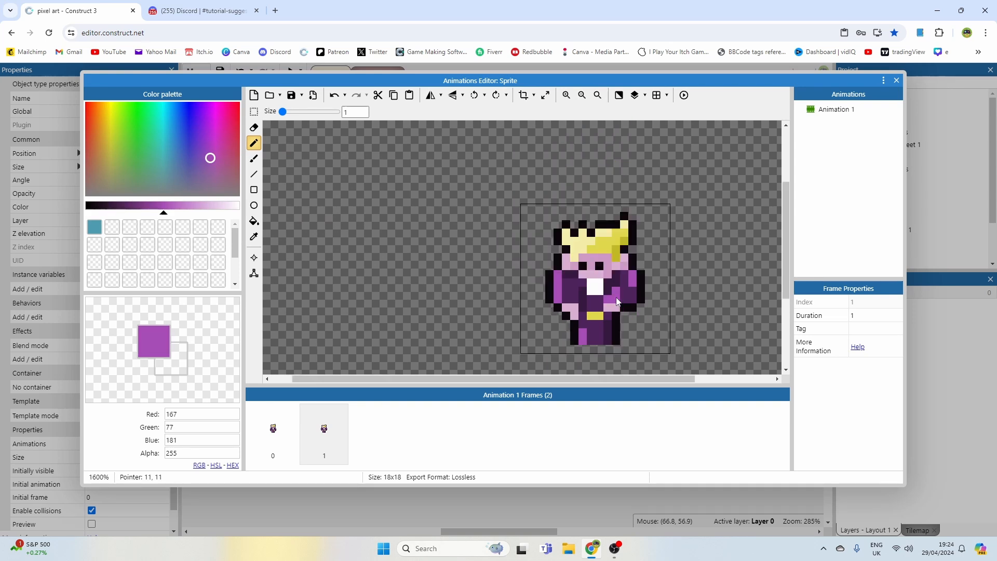
click(683, 94)
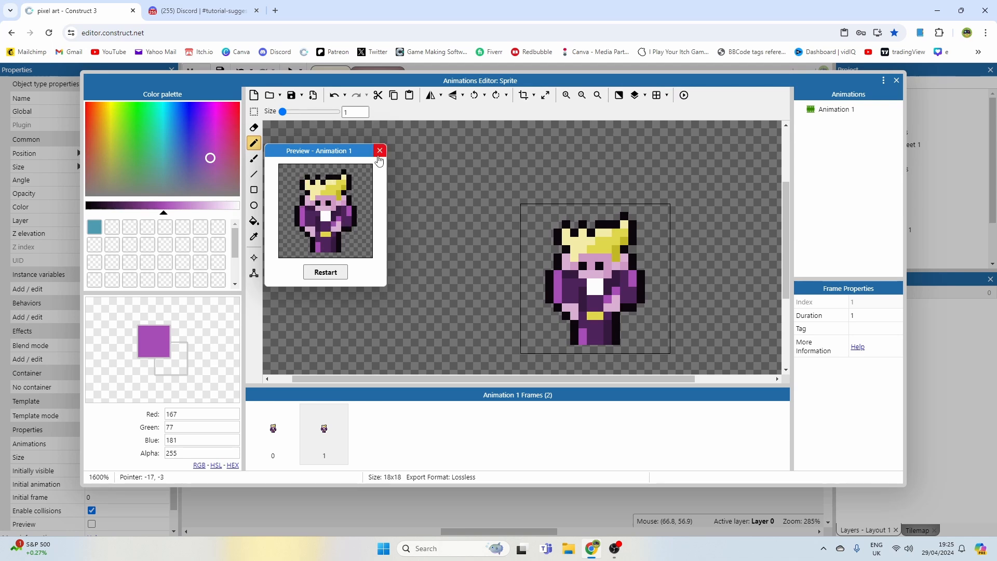
click(380, 151)
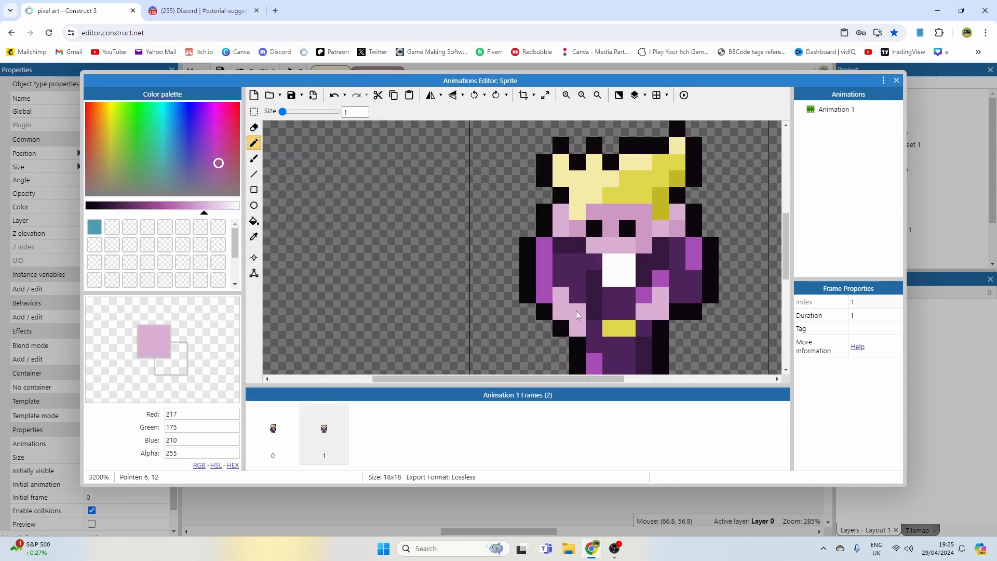
- Touch up the hand in light pink, clear a stray leg pixel, and verify the bob in playback
click(550, 343)
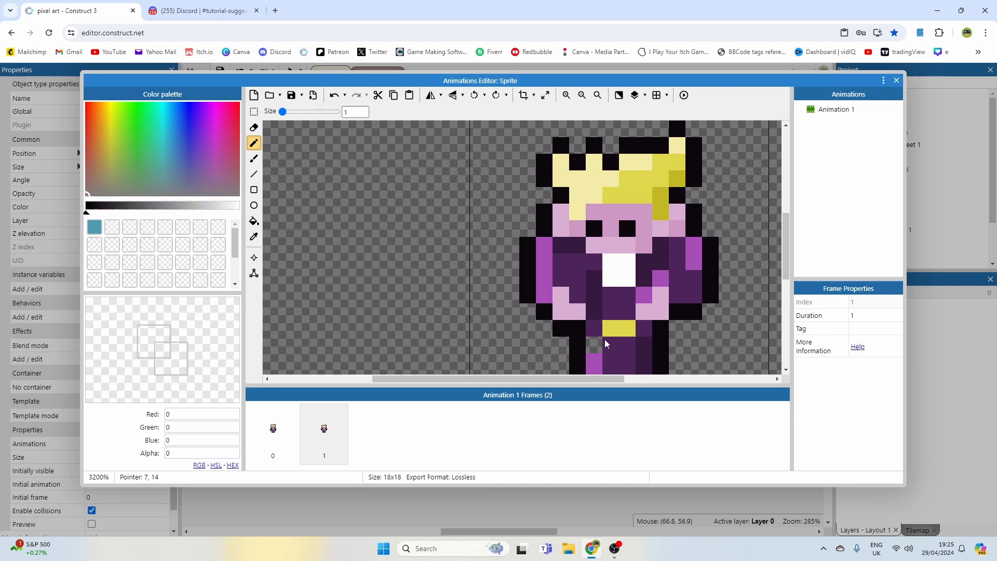
click(683, 95)
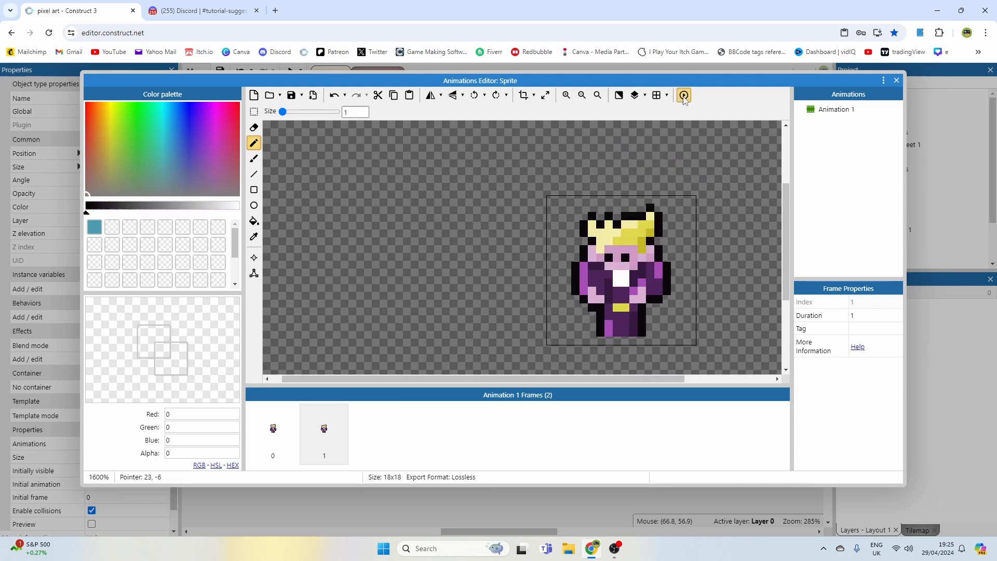
click(683, 96)
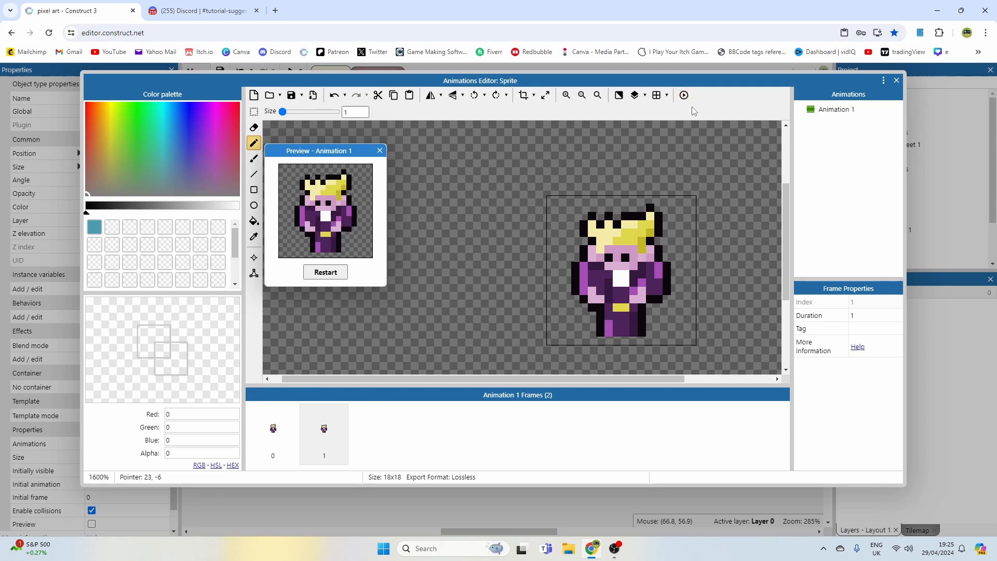
mouse_move(379, 151)
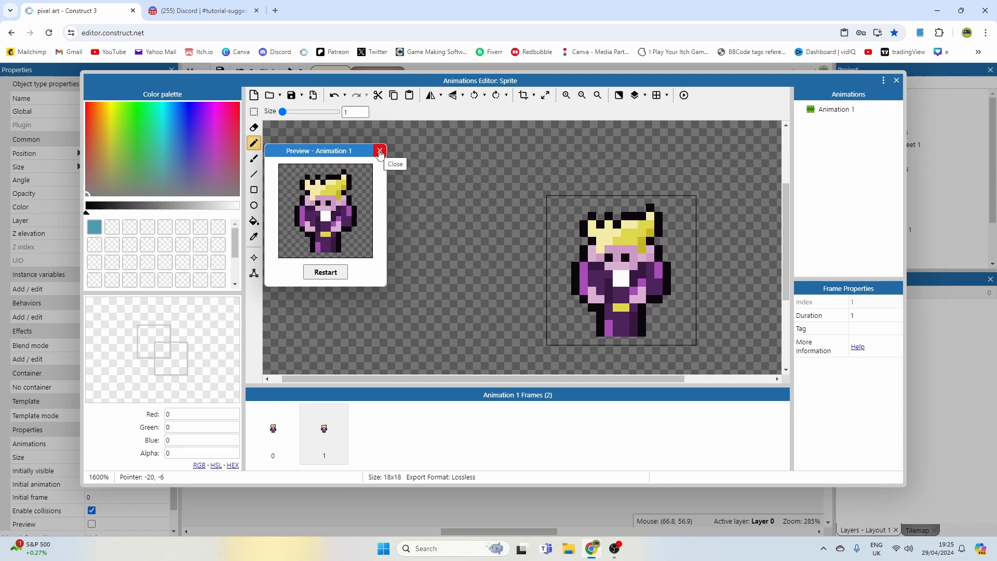
click(379, 151)
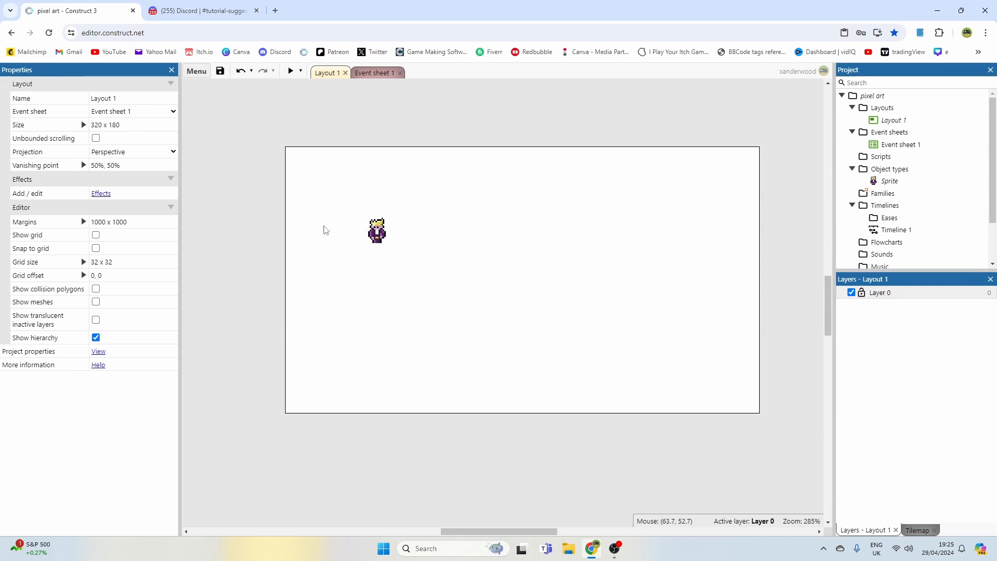
mouse_move(413, 230)
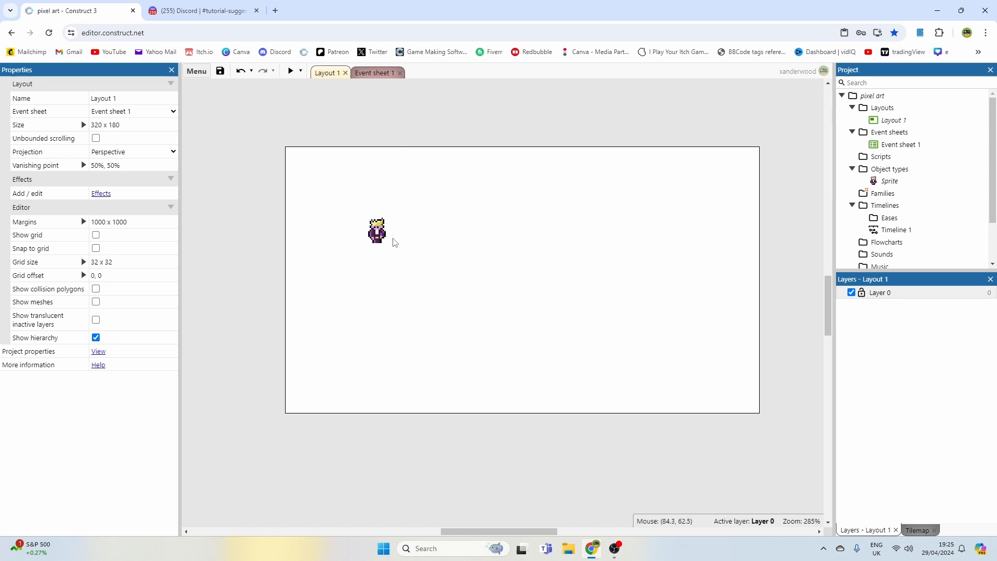
mouse_move(411, 243)
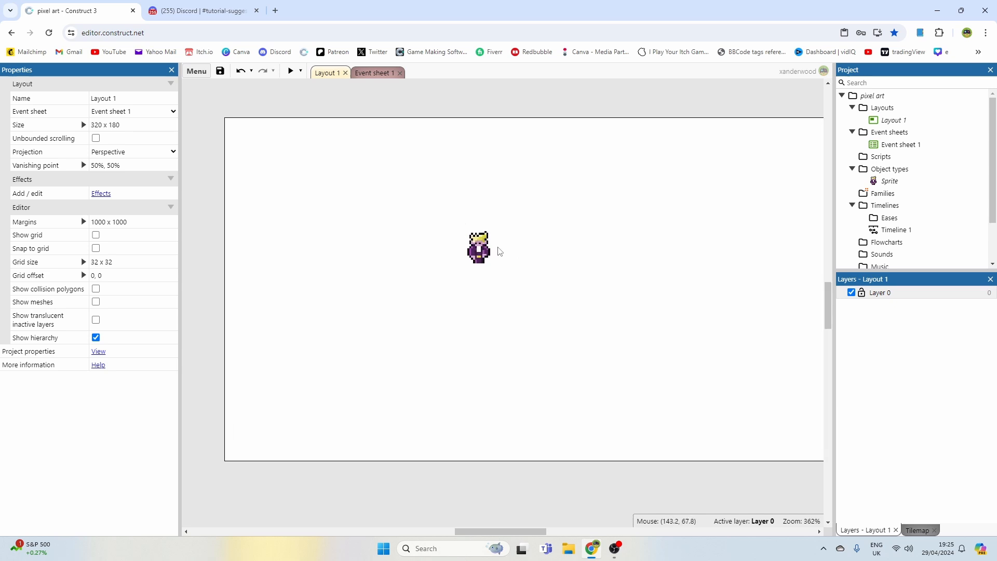
- Return to Layout 1 with the character sprite placed in the layout
scroll(down, 3)
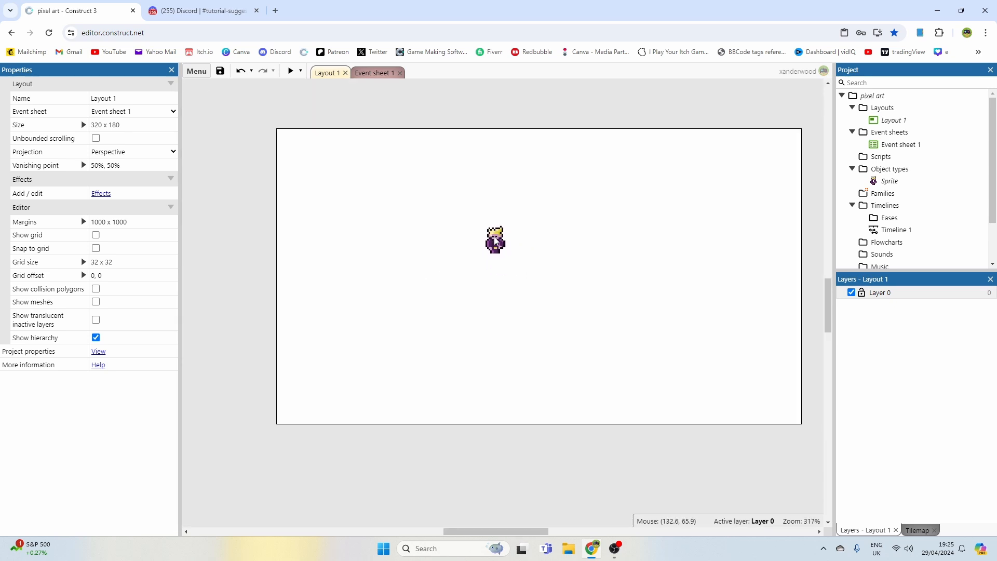